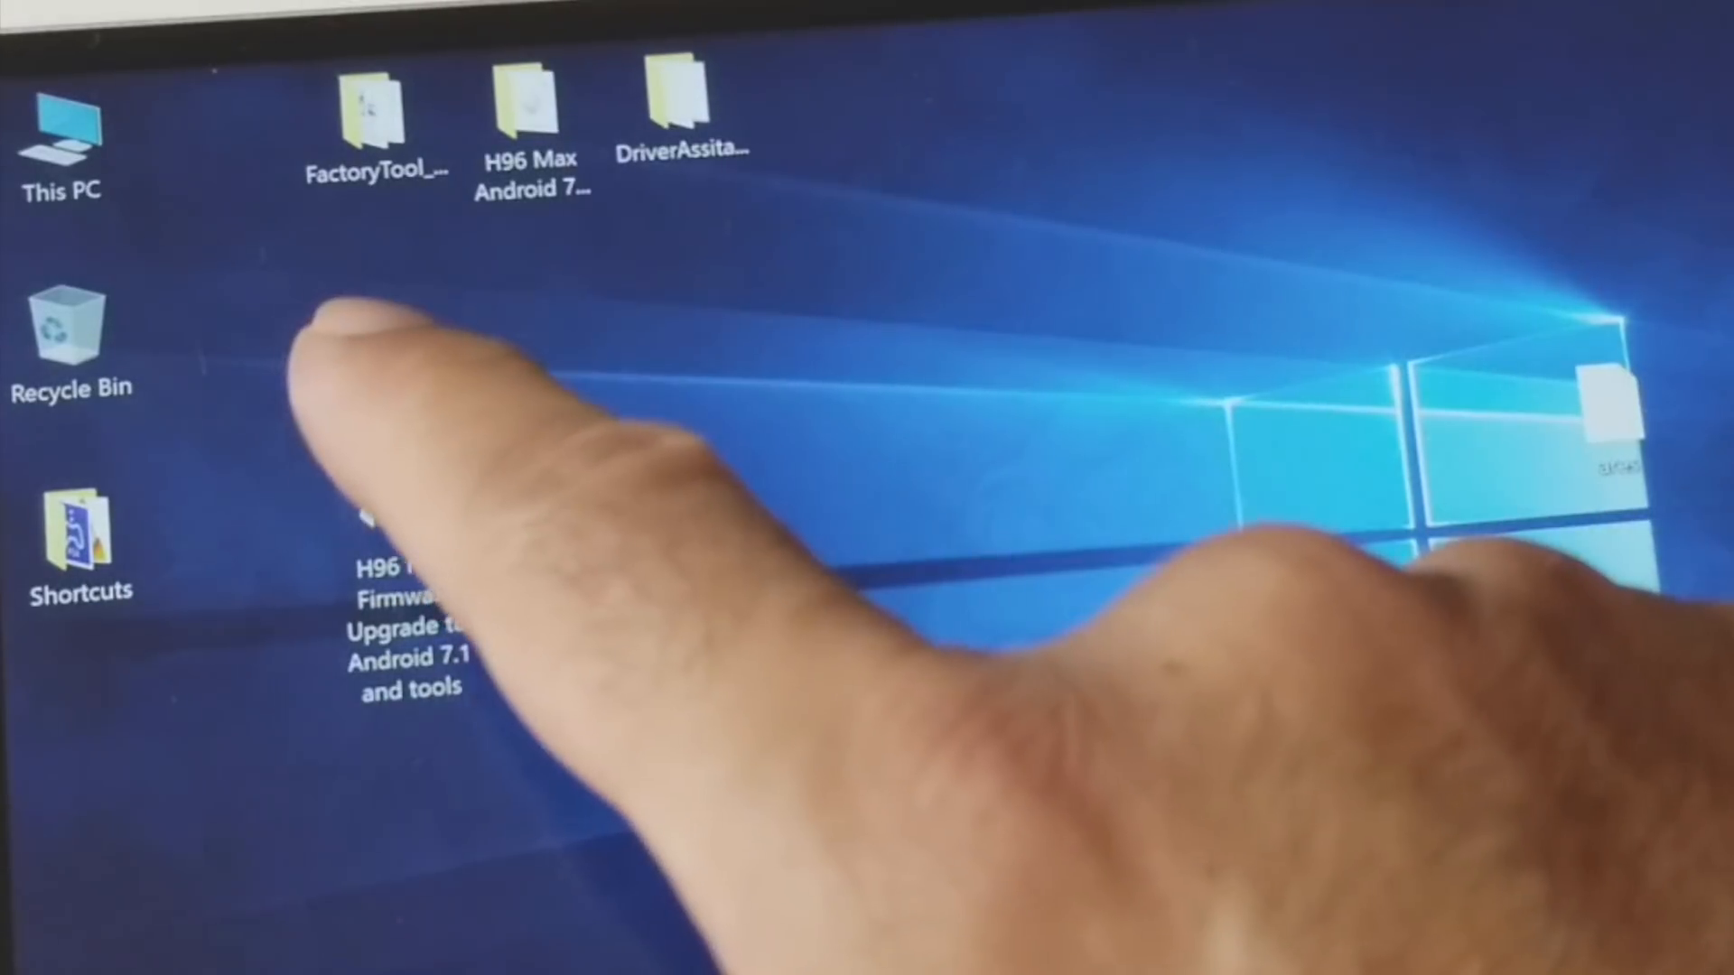
Open the DriverAssistant v4.4 folder from the desktop to list its files.
{"action": "left_click", "coordinate": [535, 115]}
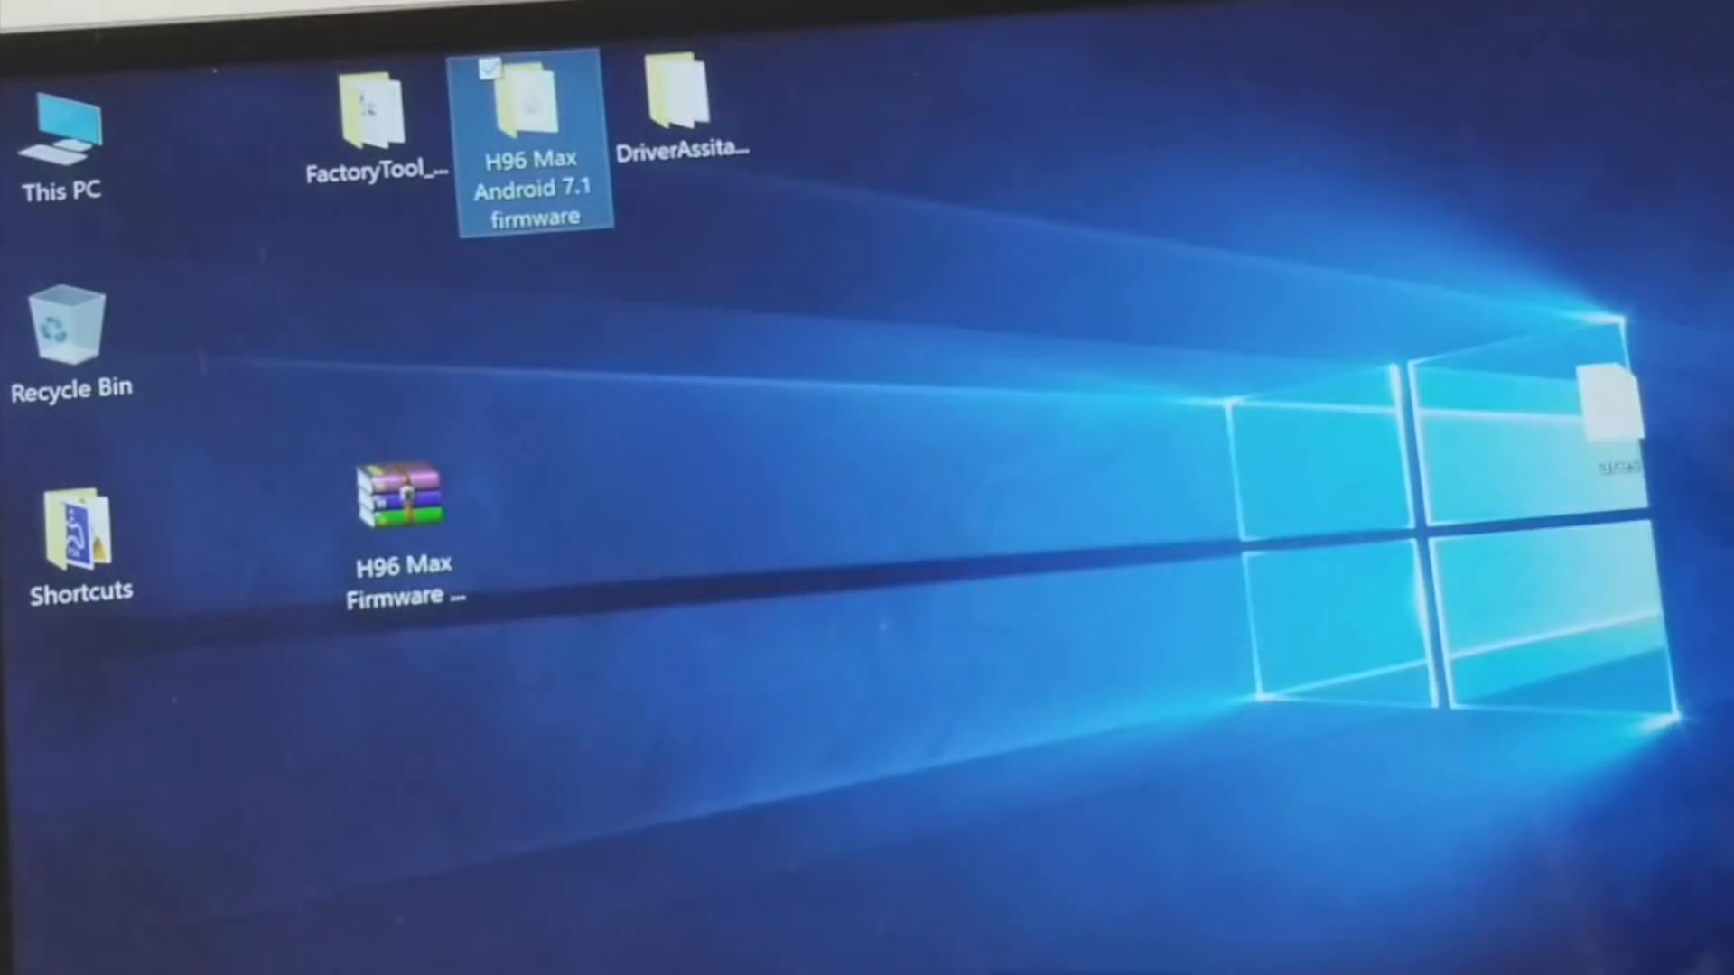
{"action": "left_click", "coordinate": [682, 110]}
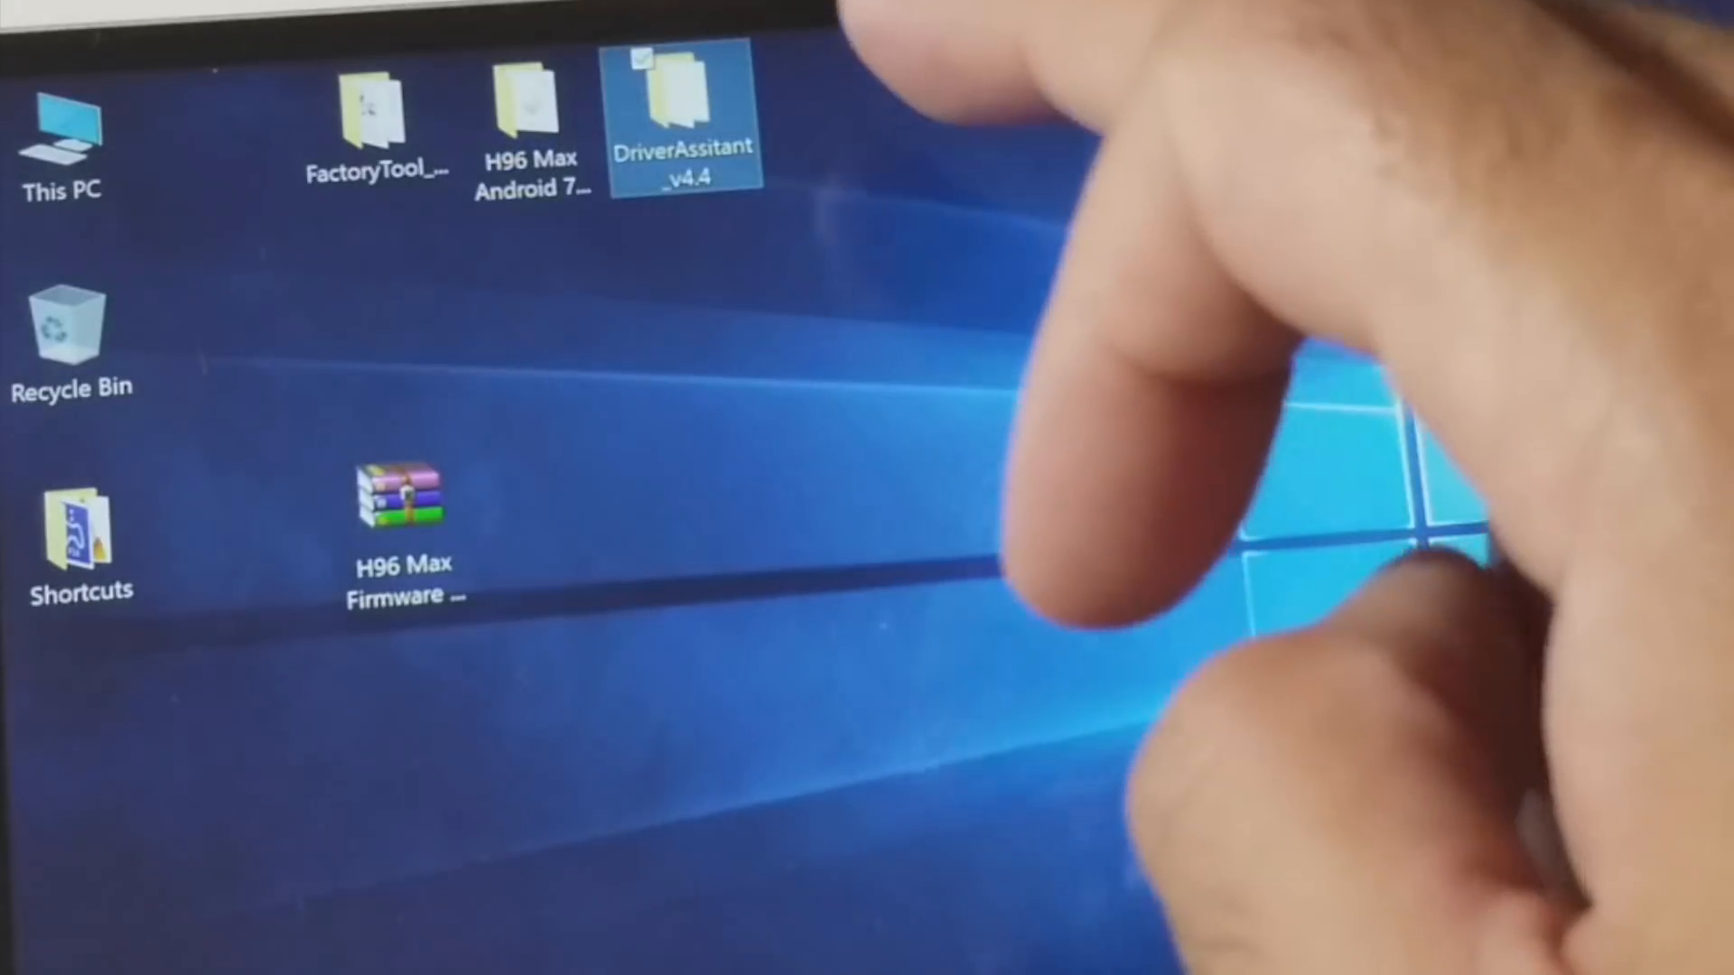
{"action": "mouse_move", "coordinate": [682, 121]}
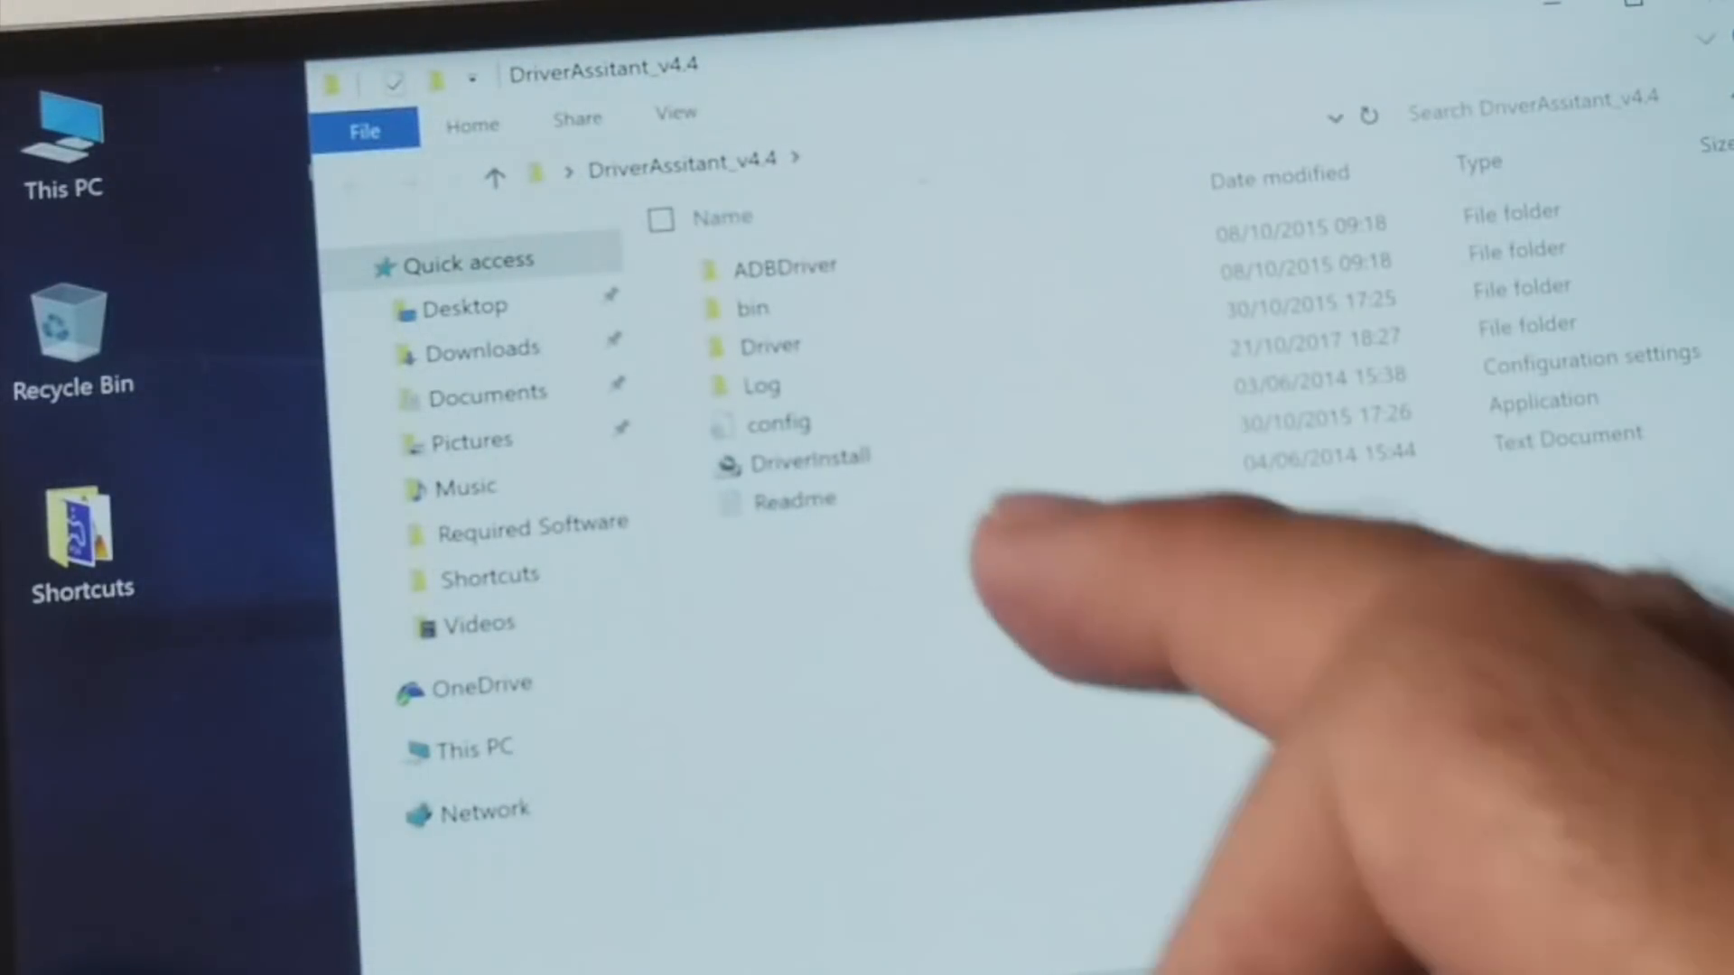
Run DriverInstall, install the RK device driver and accept the 'Install driver ok' message.
{"action": "double_click", "coordinate": [808, 459]}
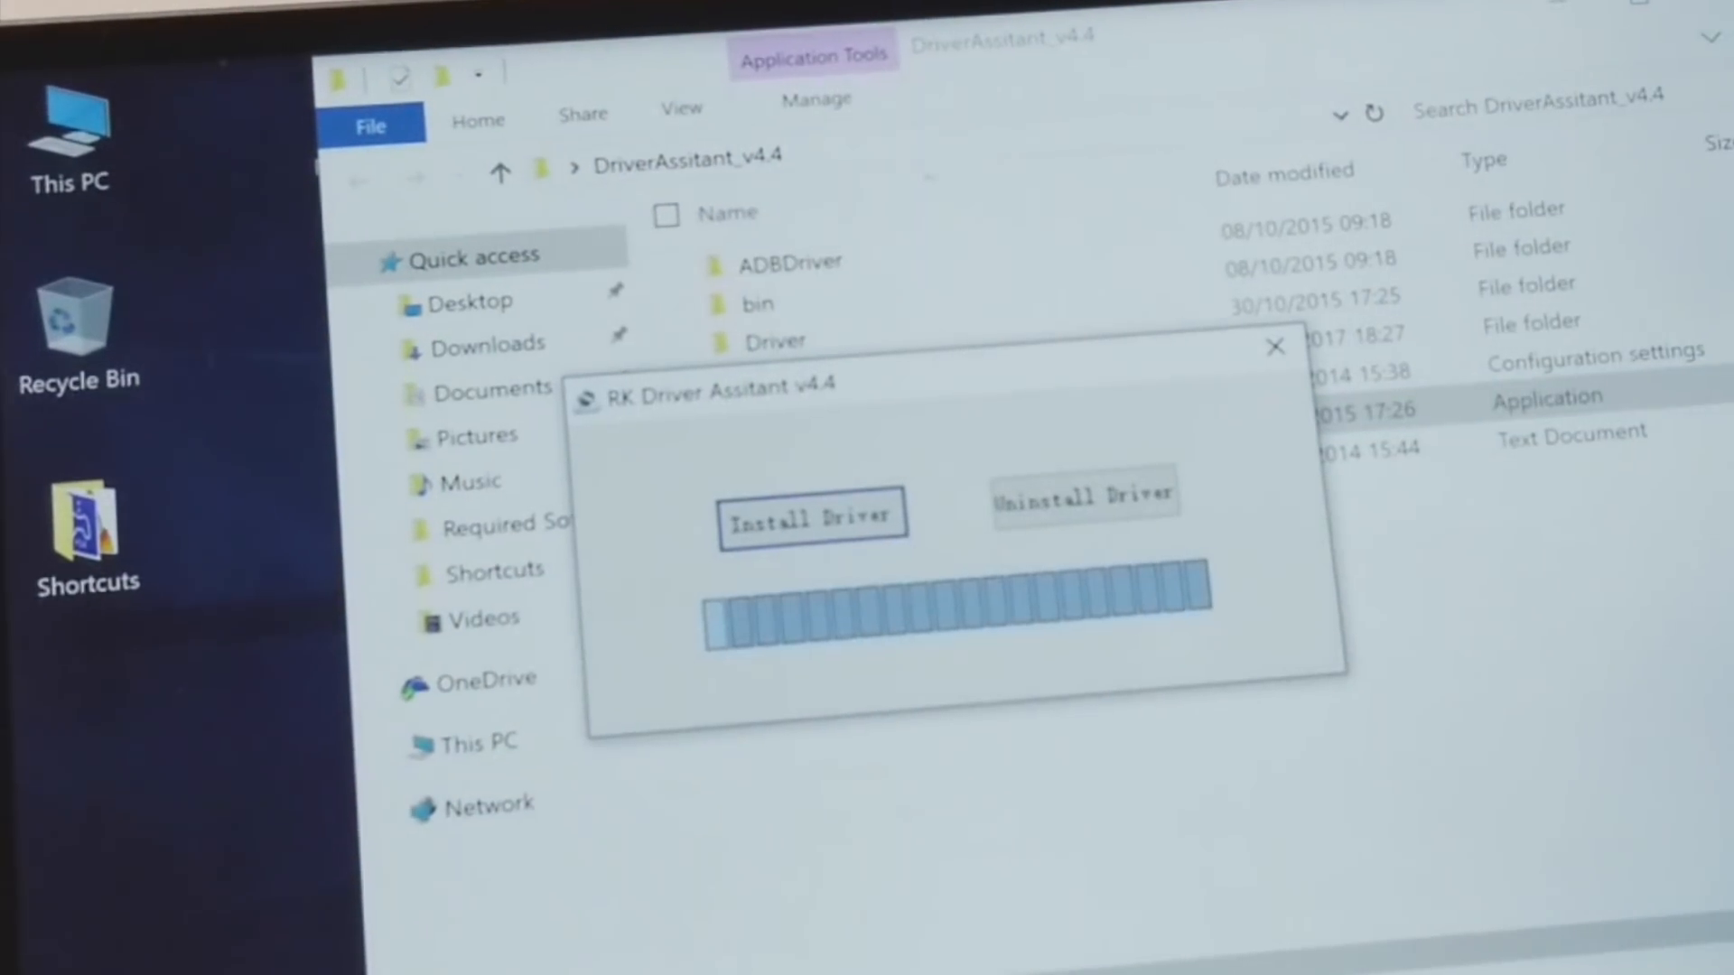
{"action": "left_click", "coordinate": [811, 518]}
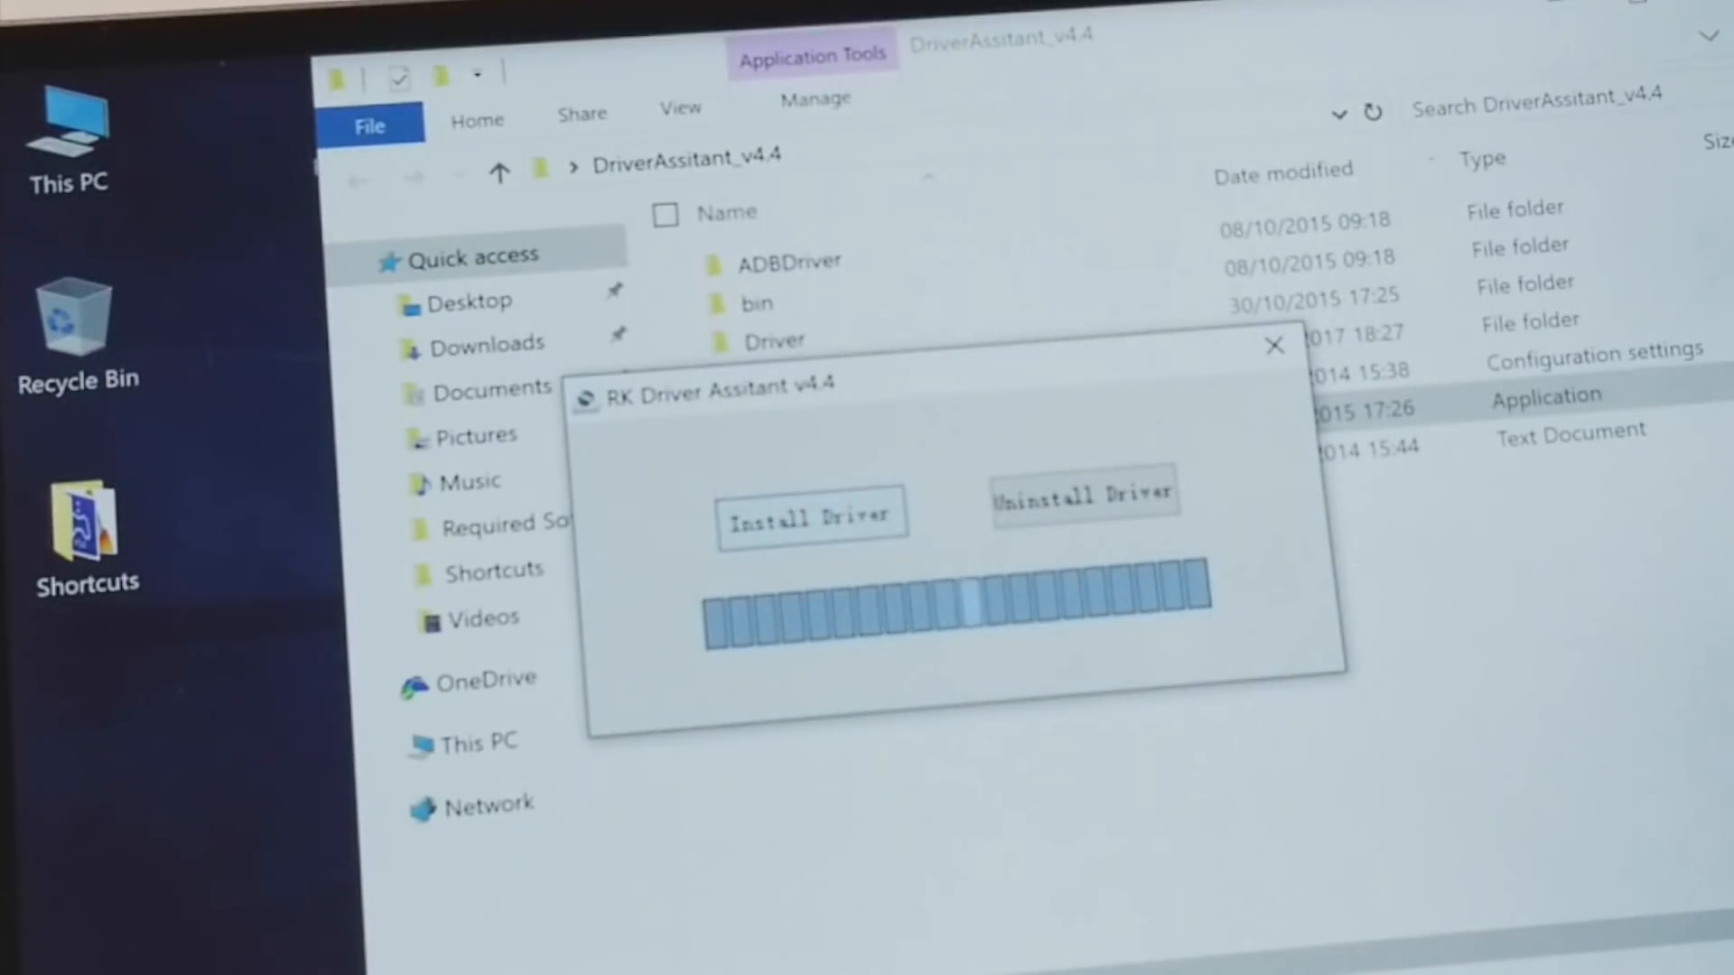
{"action": "left_click", "coordinate": [811, 519]}
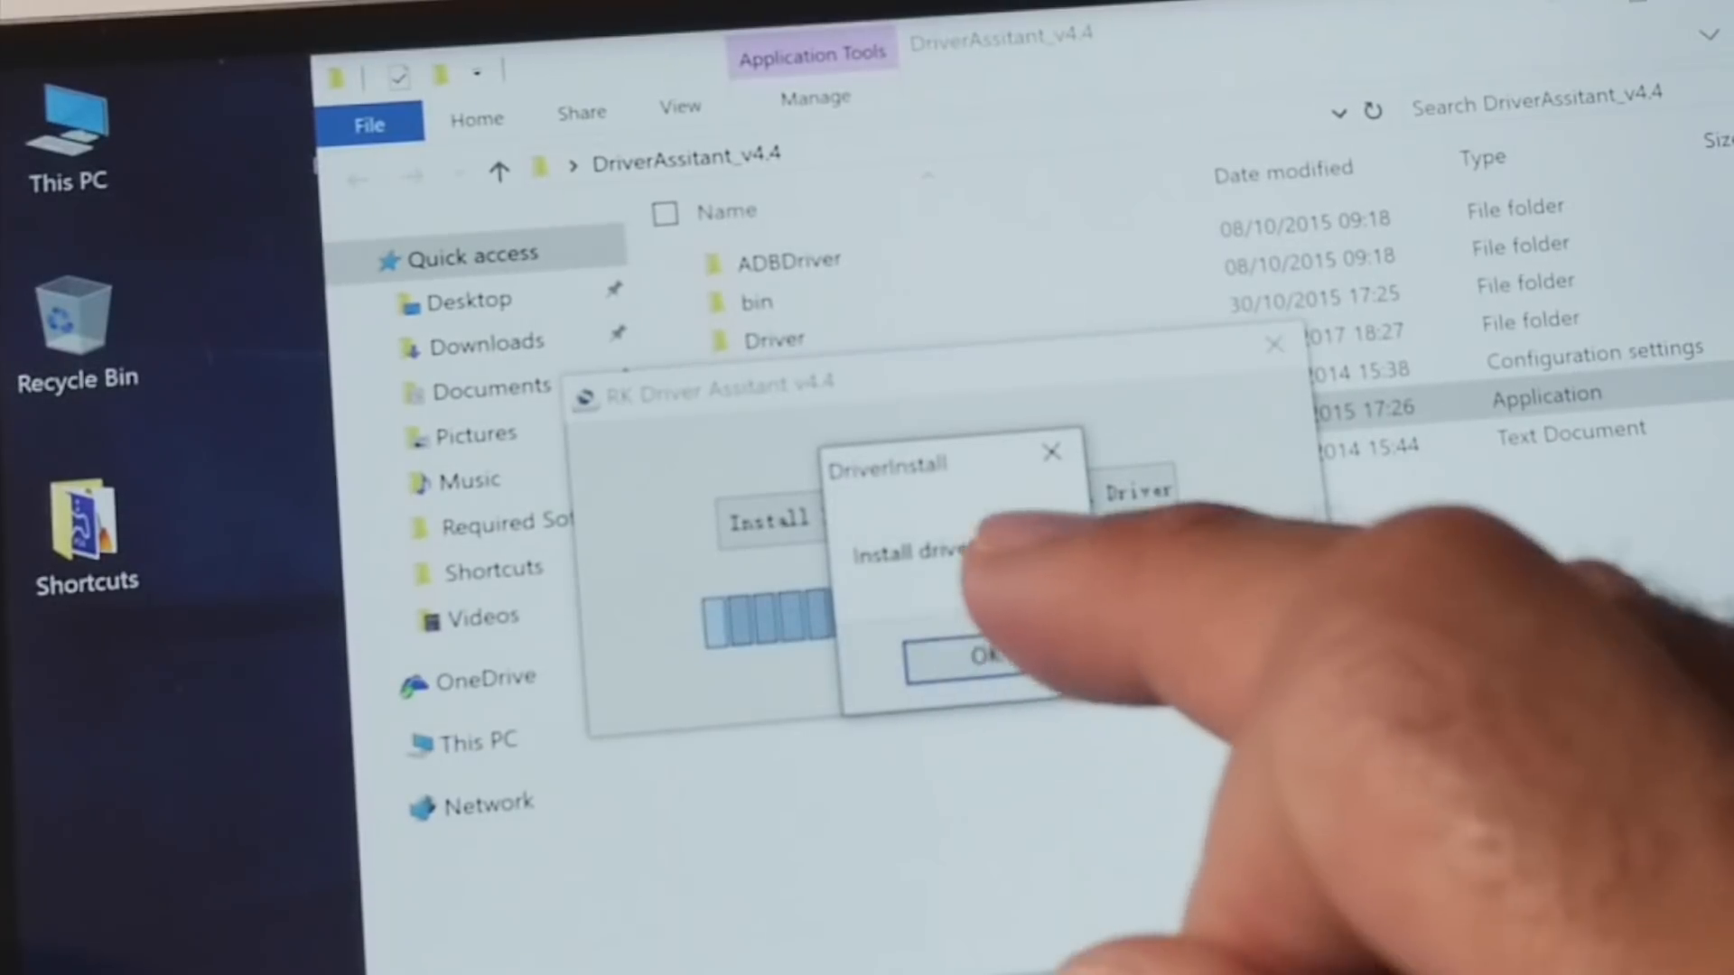
{"action": "left_click", "coordinate": [968, 656]}
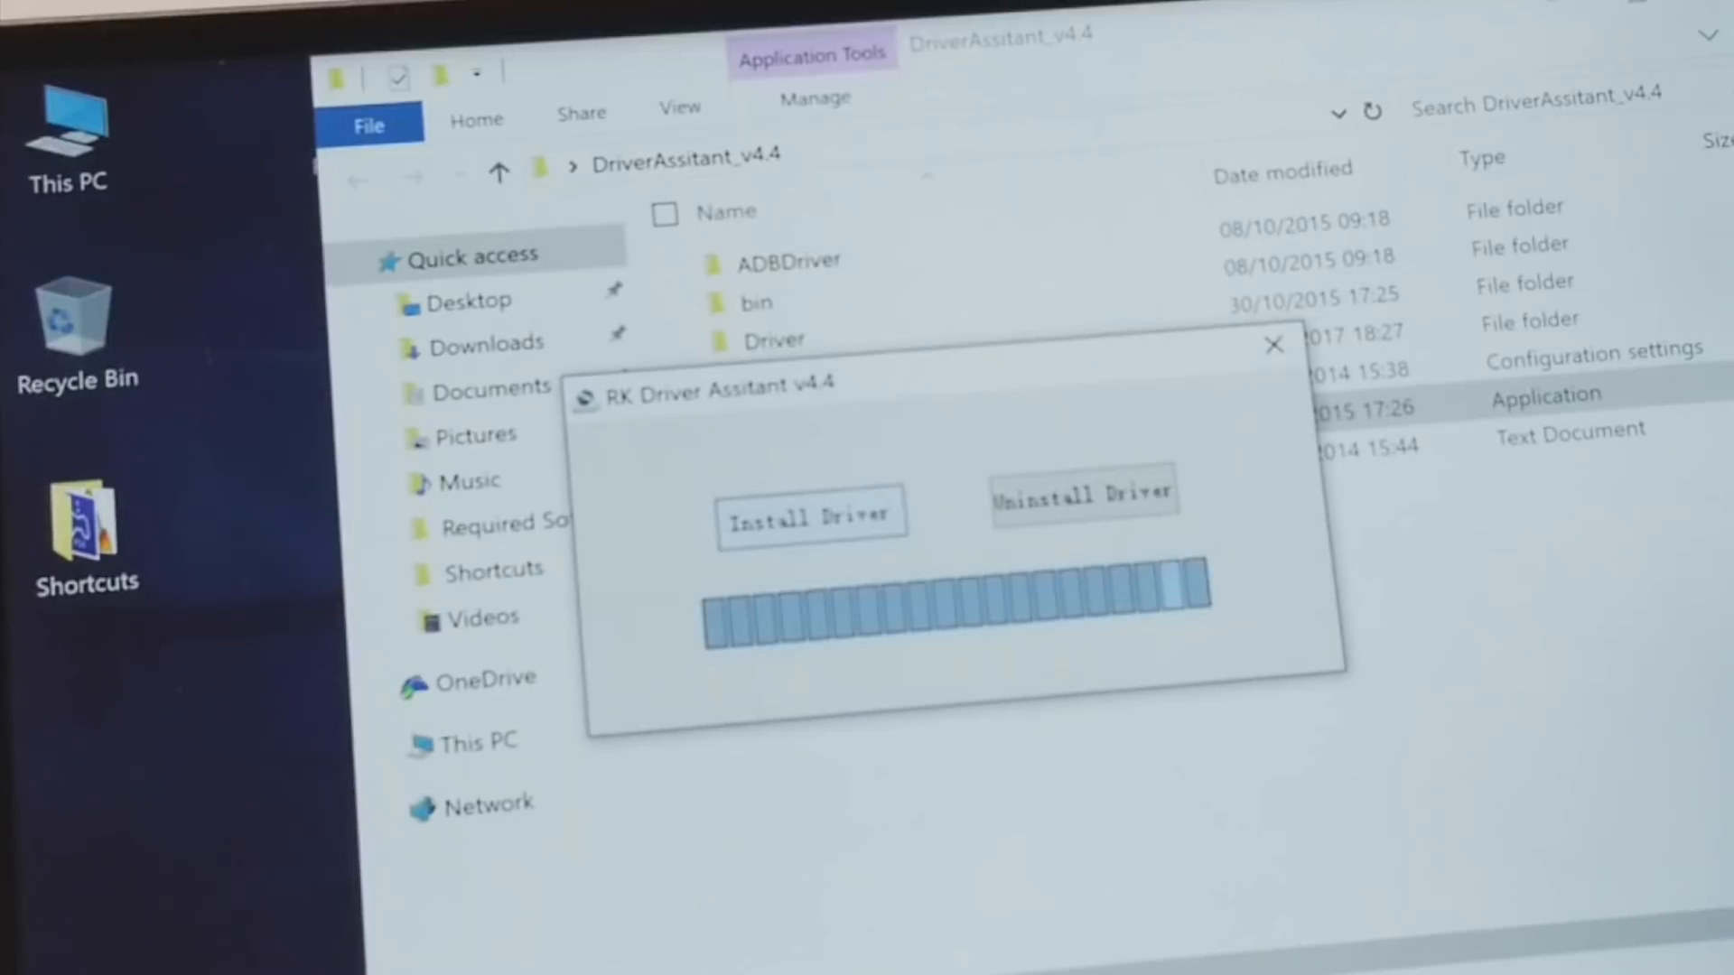
{"action": "left_click", "coordinate": [811, 516]}
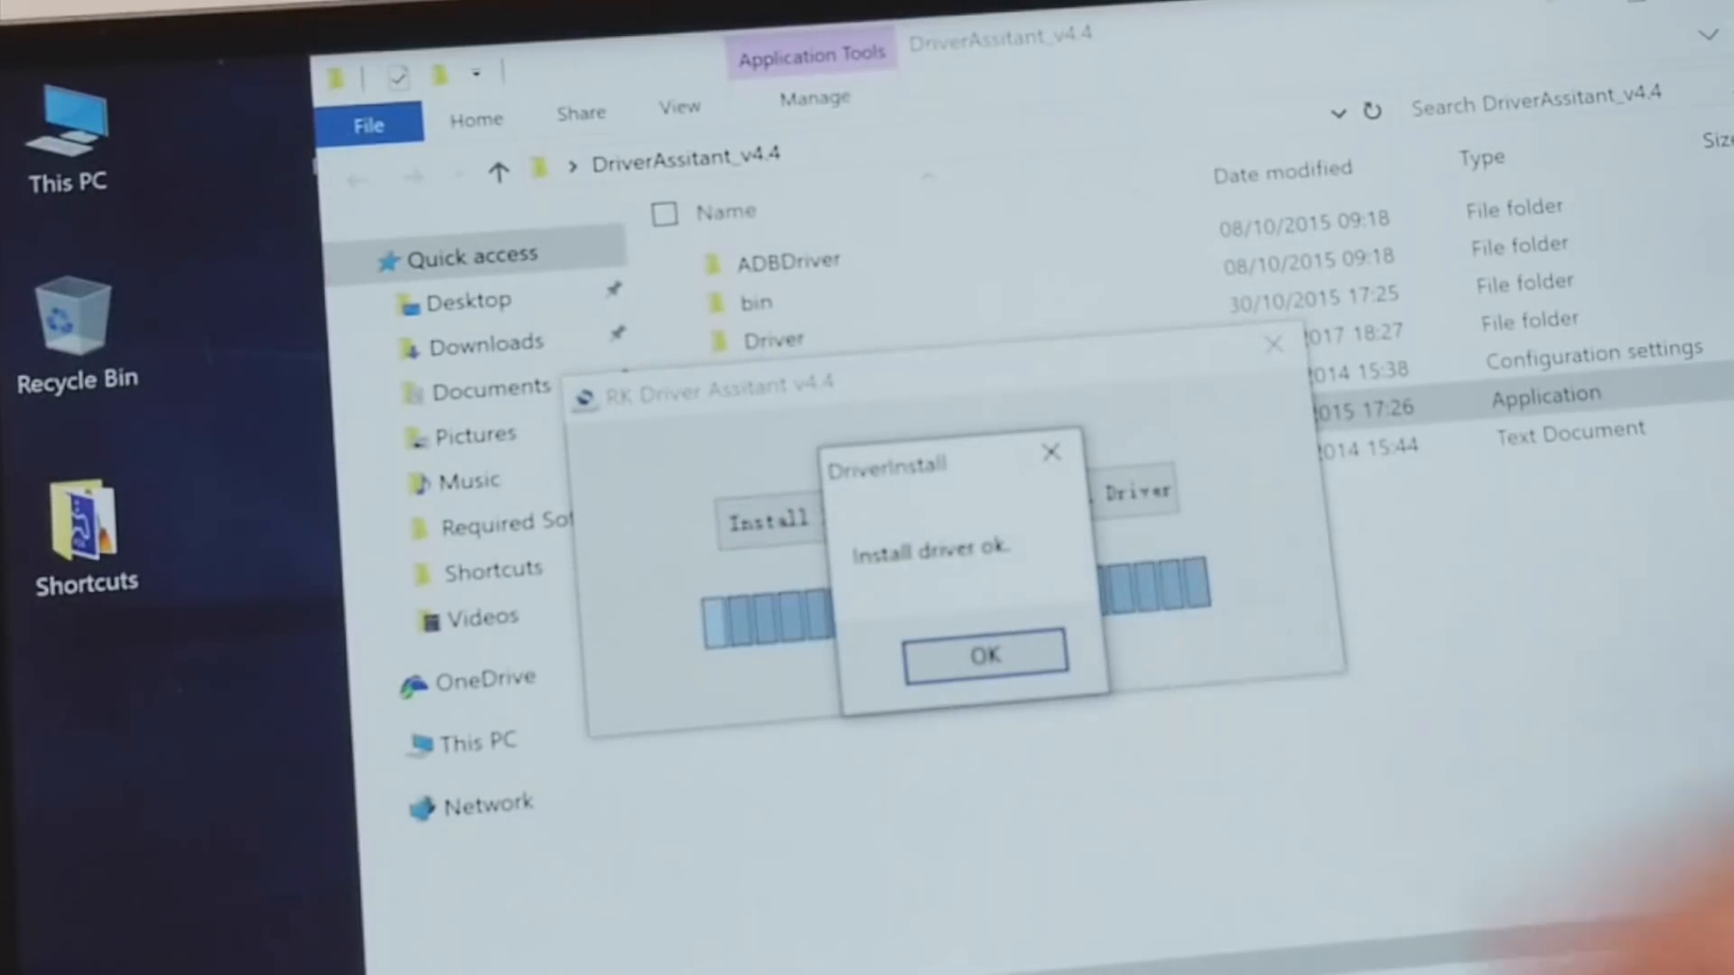
{"action": "left_click", "coordinate": [983, 654]}
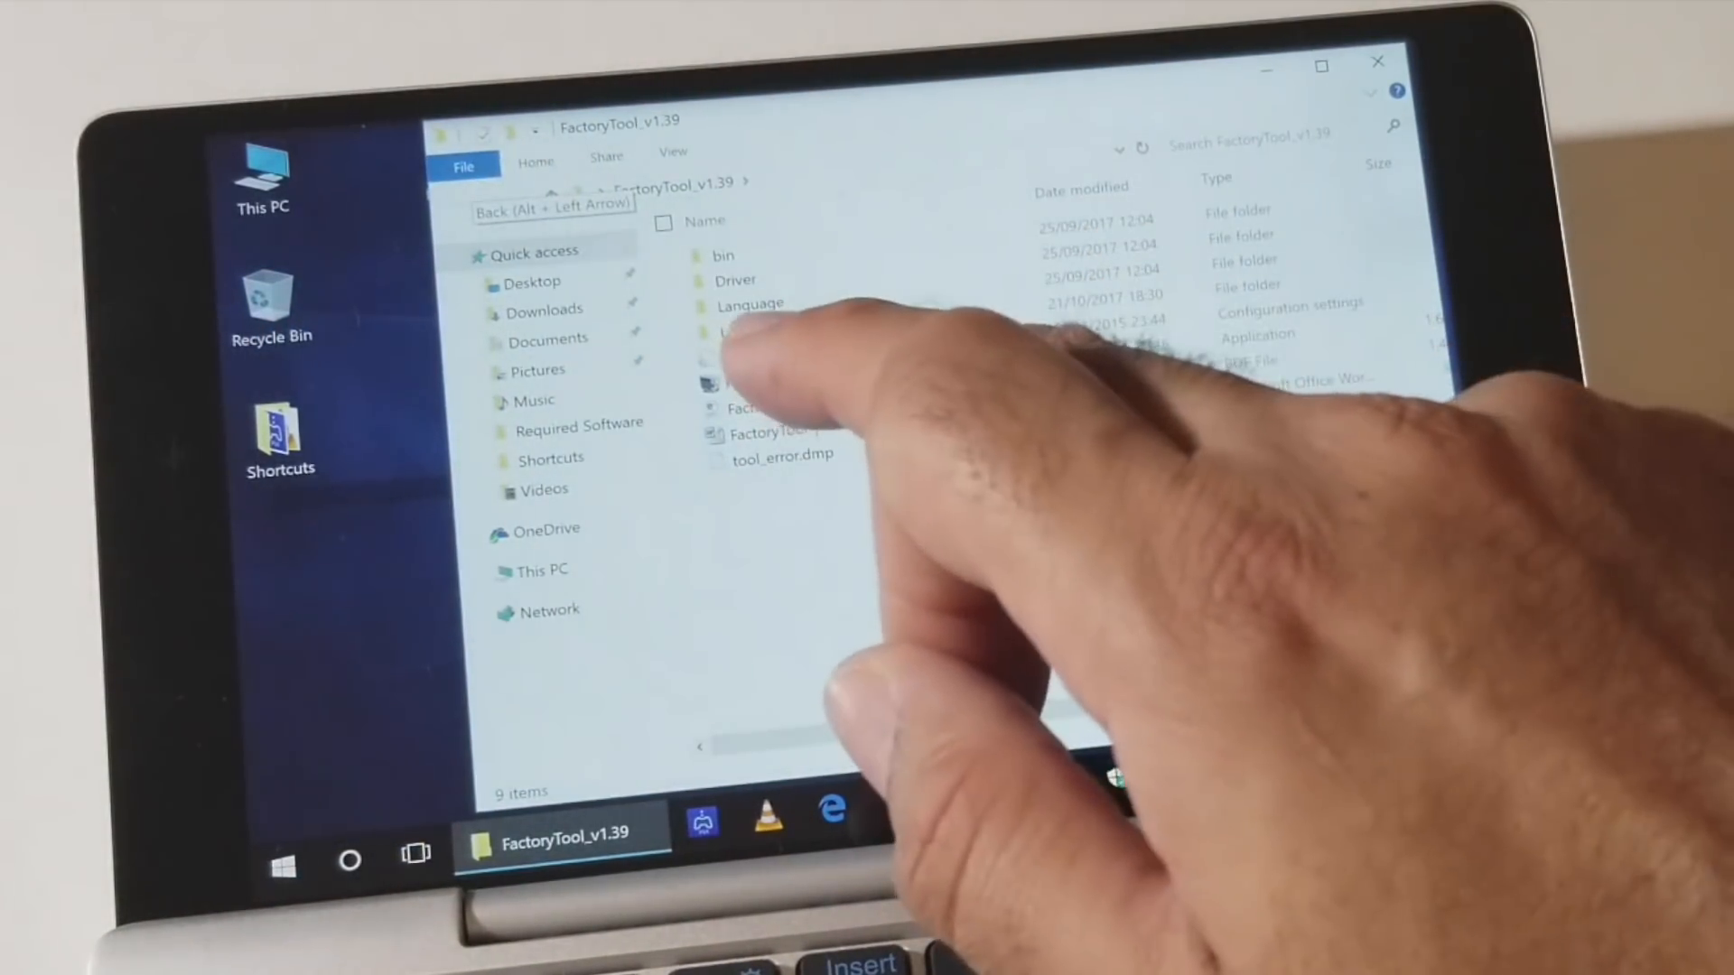
Launch the FactoryTool application from the FactoryTool_v1.39 folder.
{"action": "double_click", "coordinate": [775, 432]}
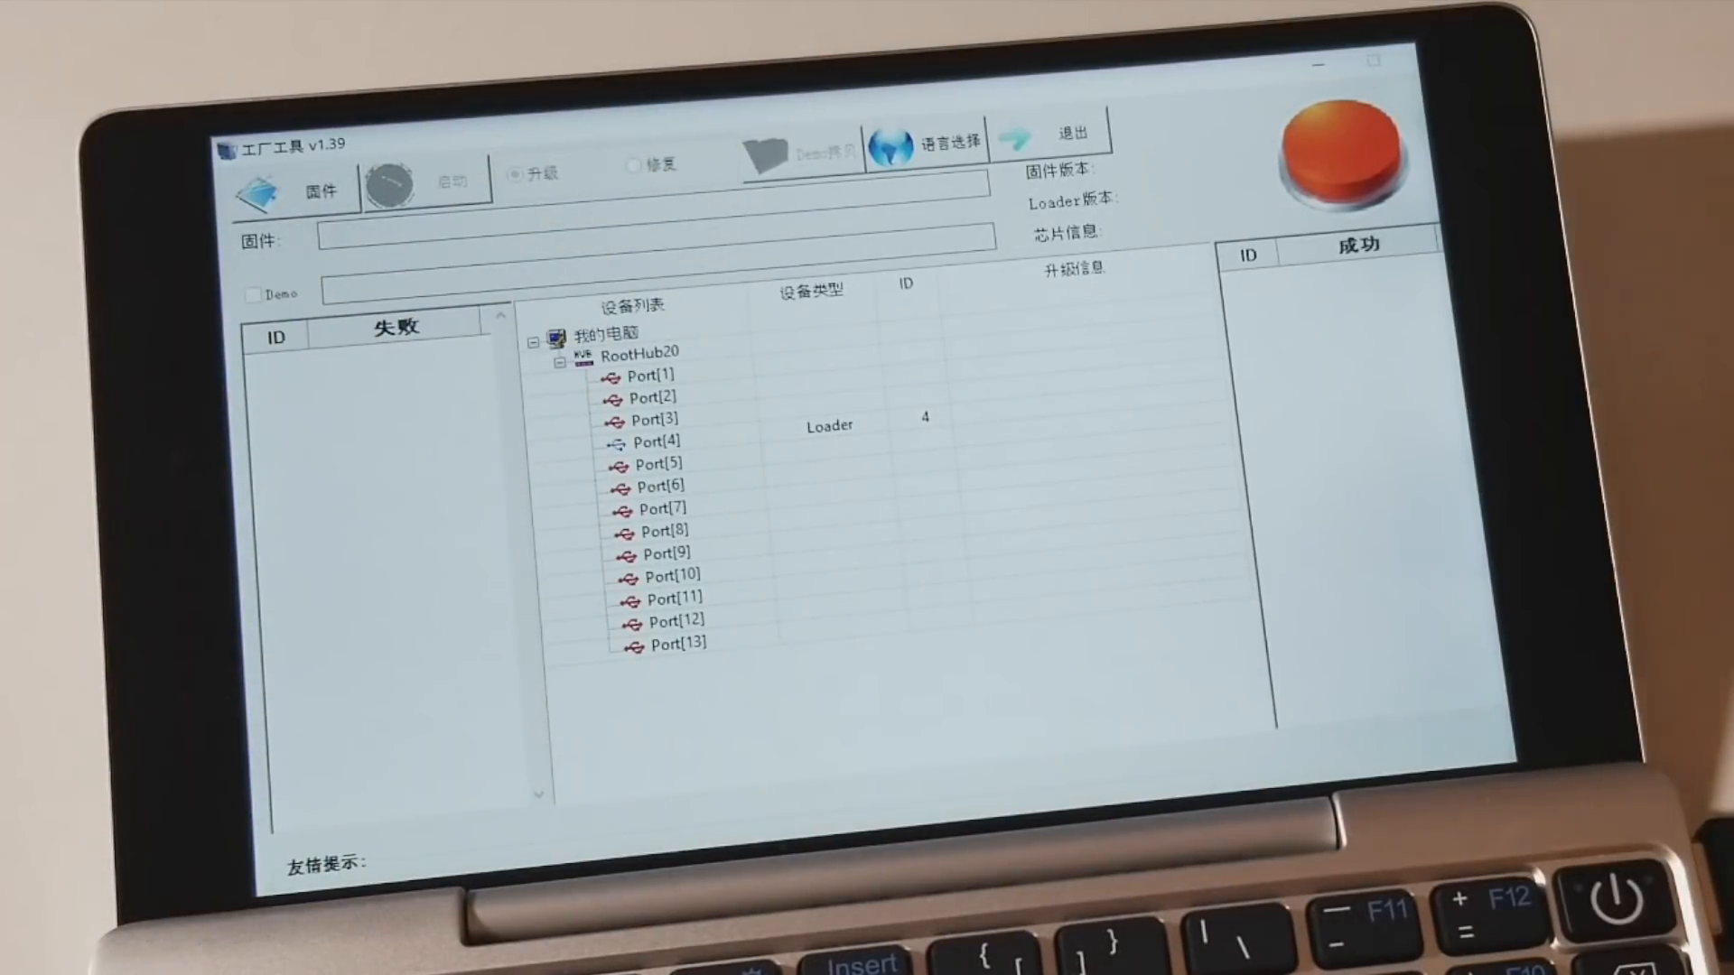
Switch FactoryTool's interface language from Chinese to English (英文).
{"action": "left_click", "coordinate": [947, 141]}
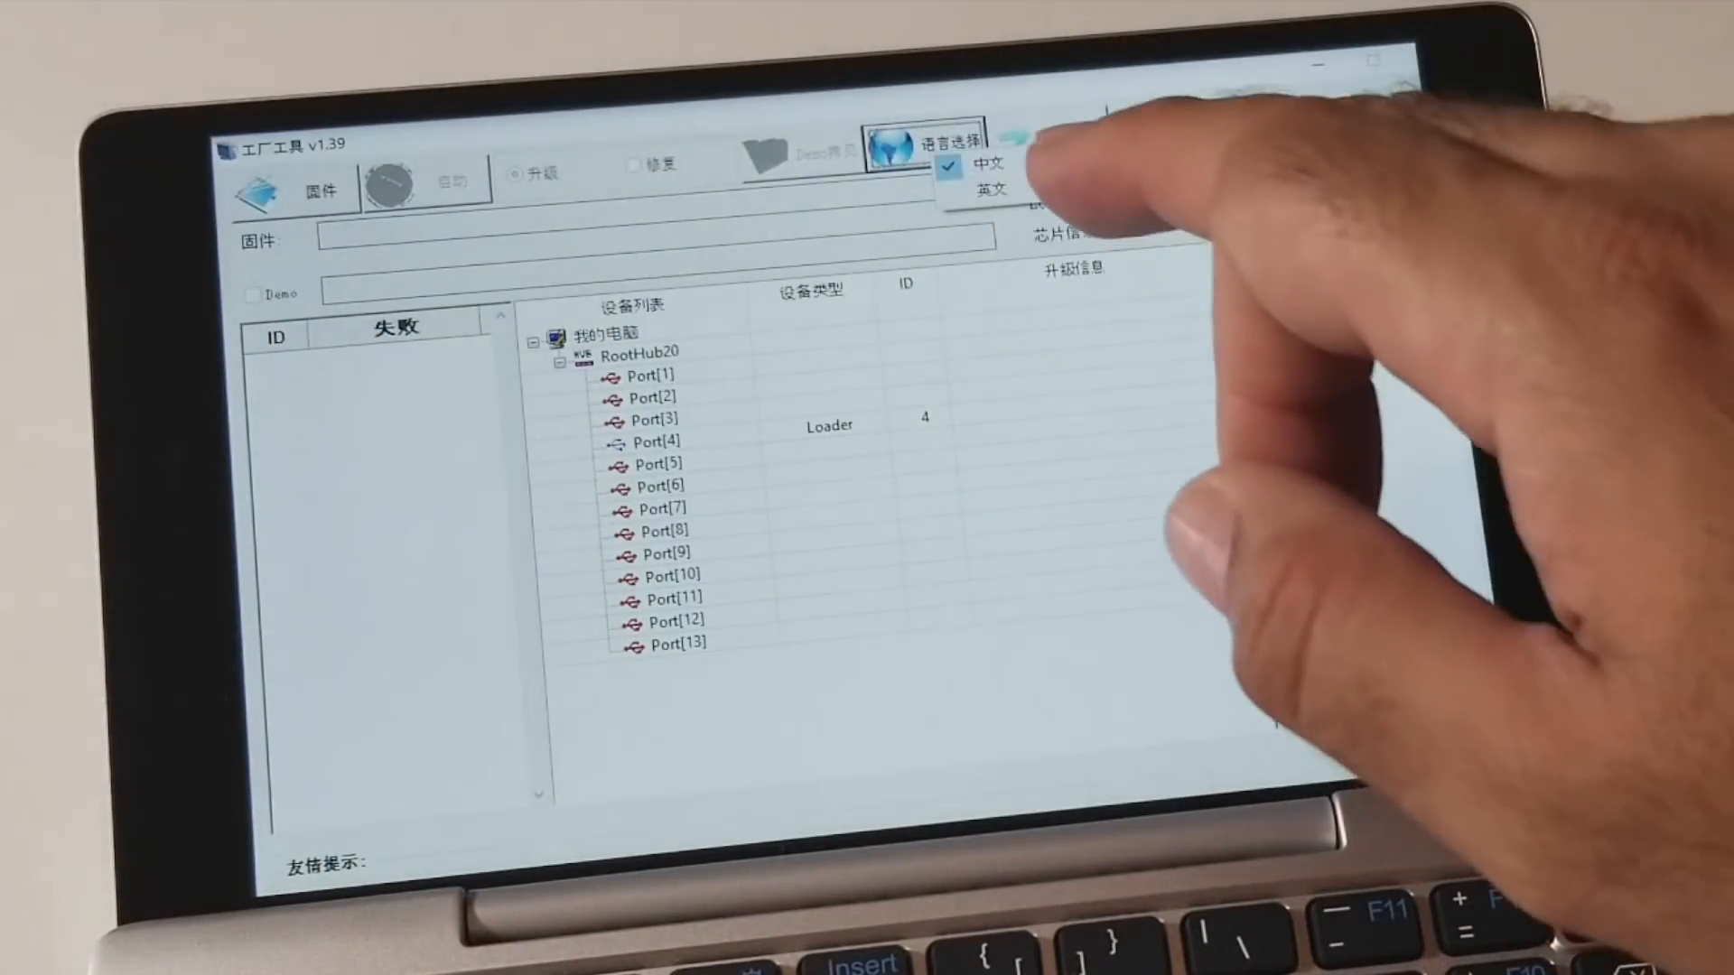
{"action": "left_click", "coordinate": [988, 189]}
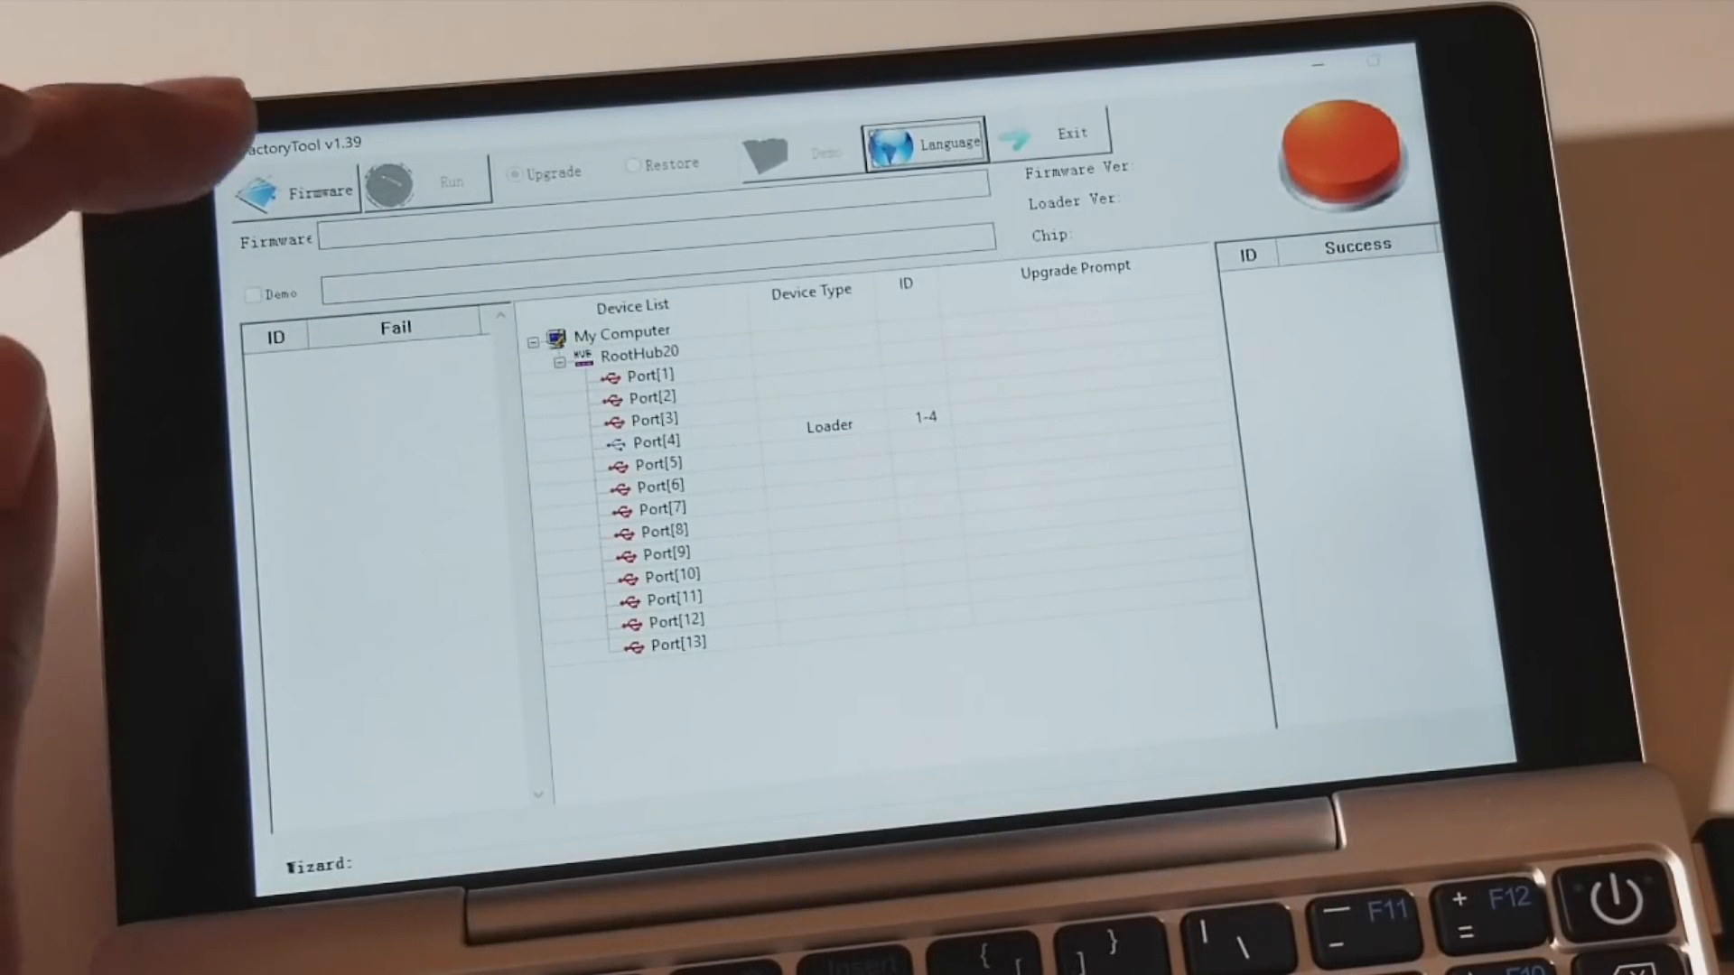
Load the rk3399_7.1_hcy_stb_ap6255_170721 firmware image from the H96 Max folder.
{"action": "left_click", "coordinate": [322, 188]}
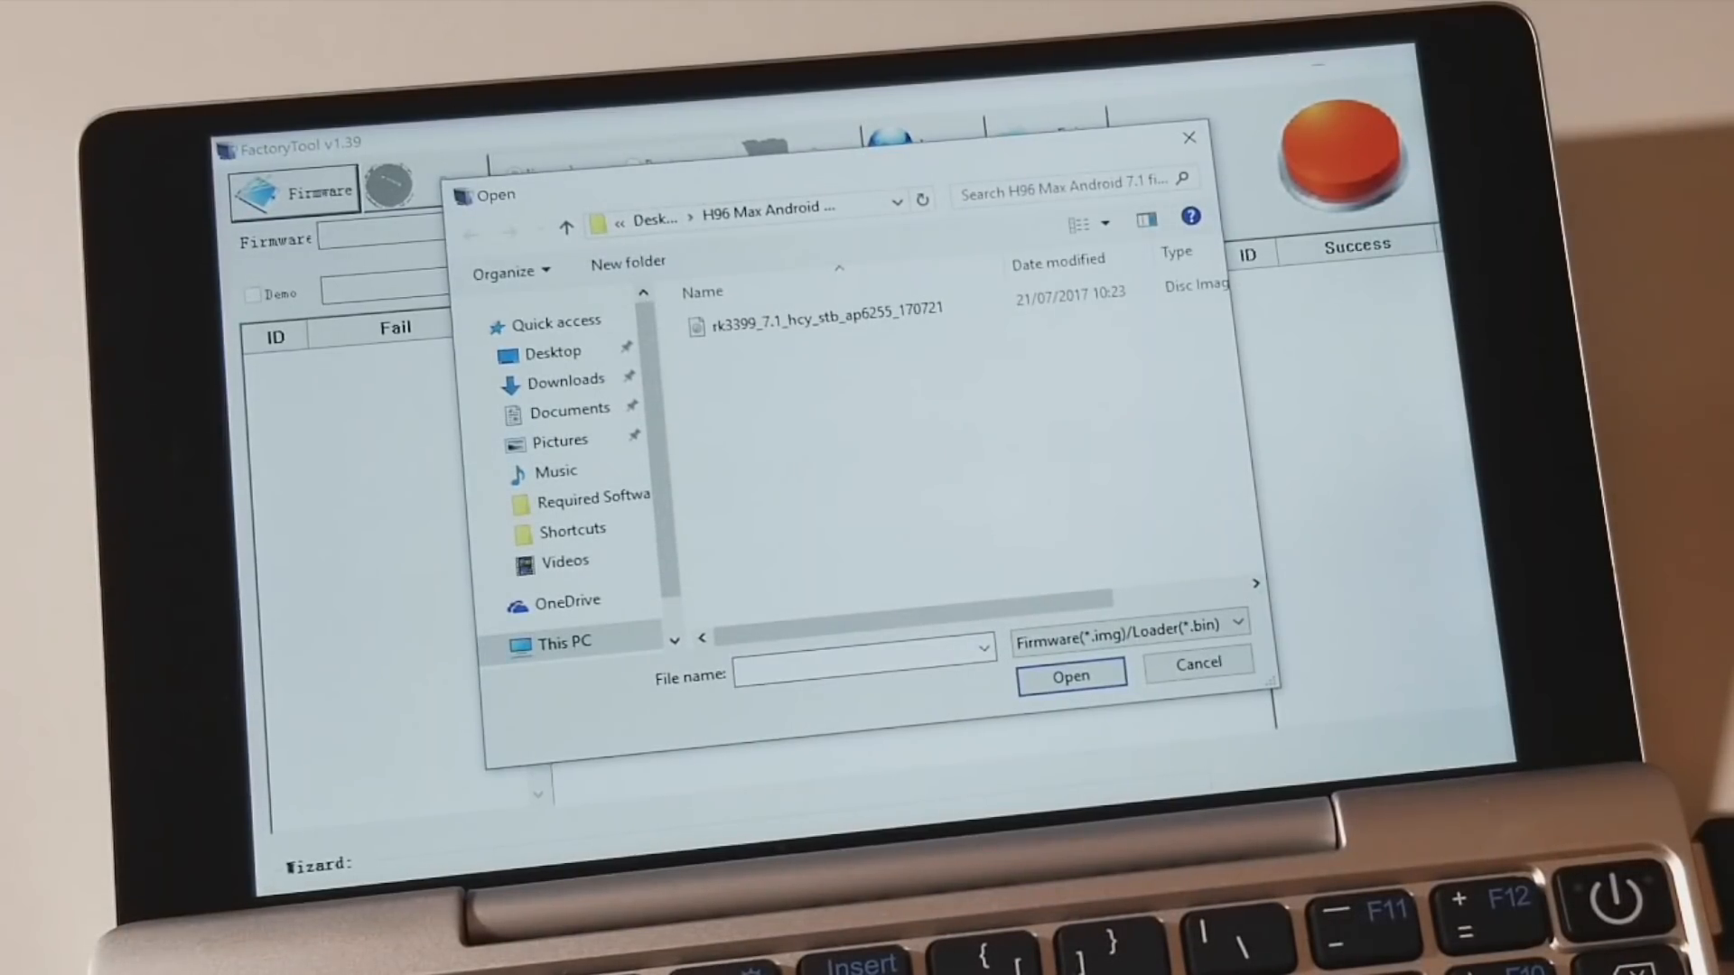
{"action": "left_click", "coordinate": [824, 309]}
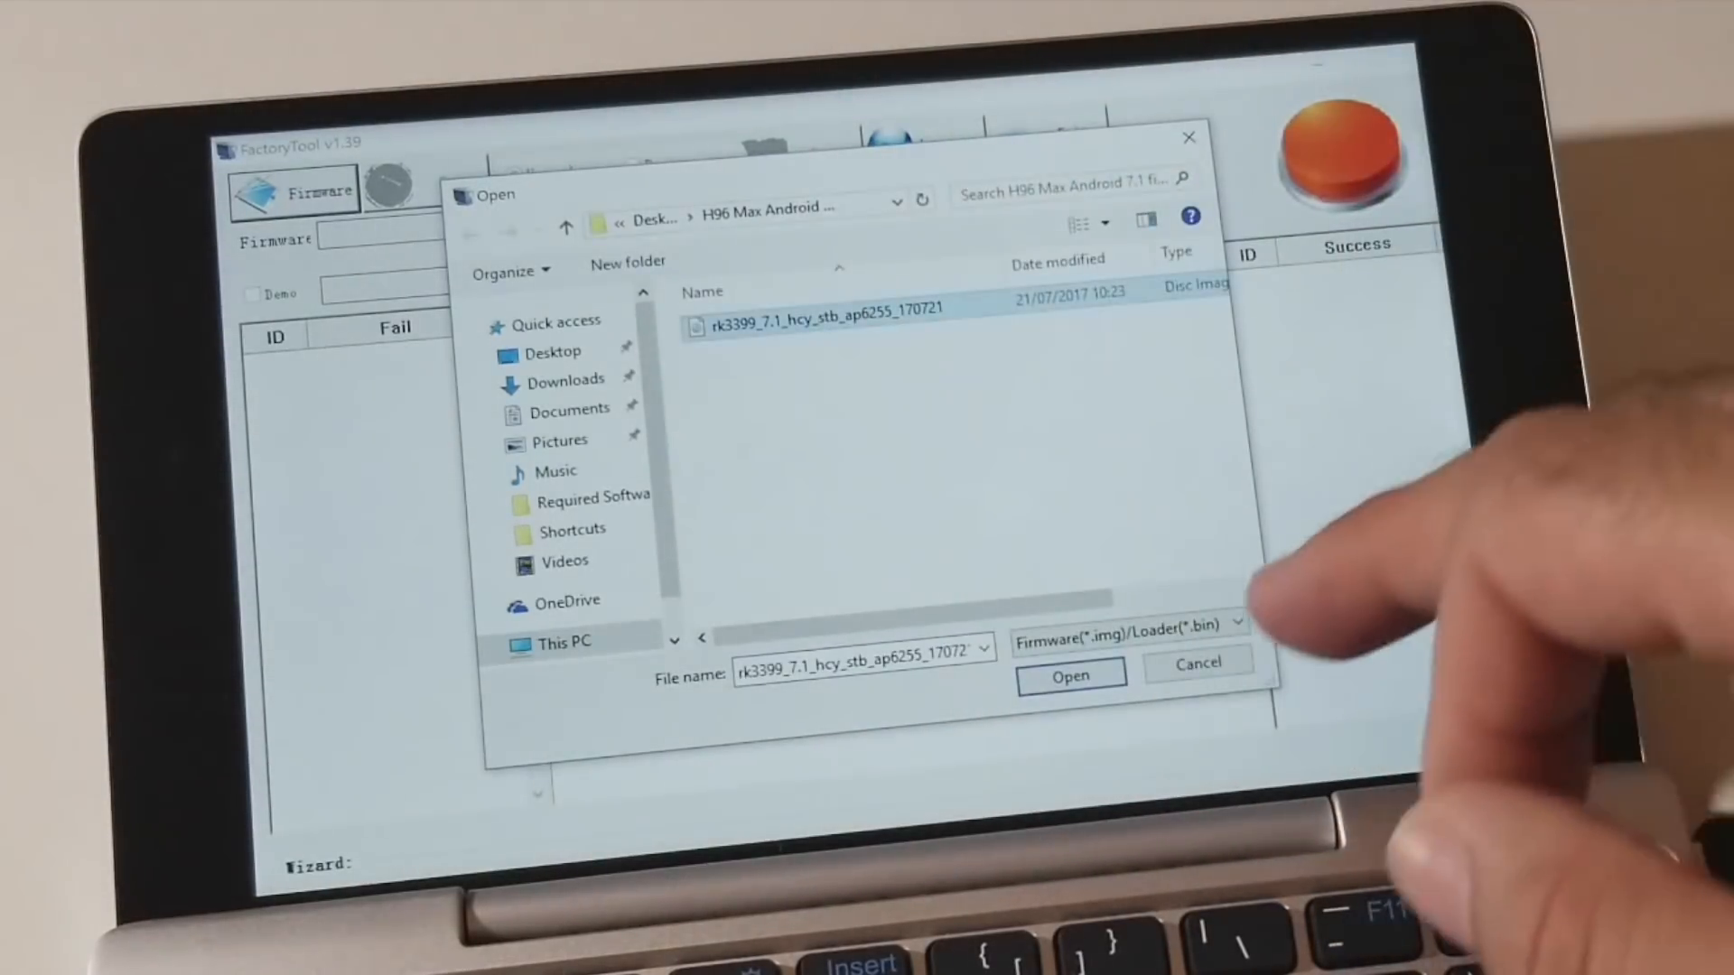
{"action": "left_click", "coordinate": [1067, 674]}
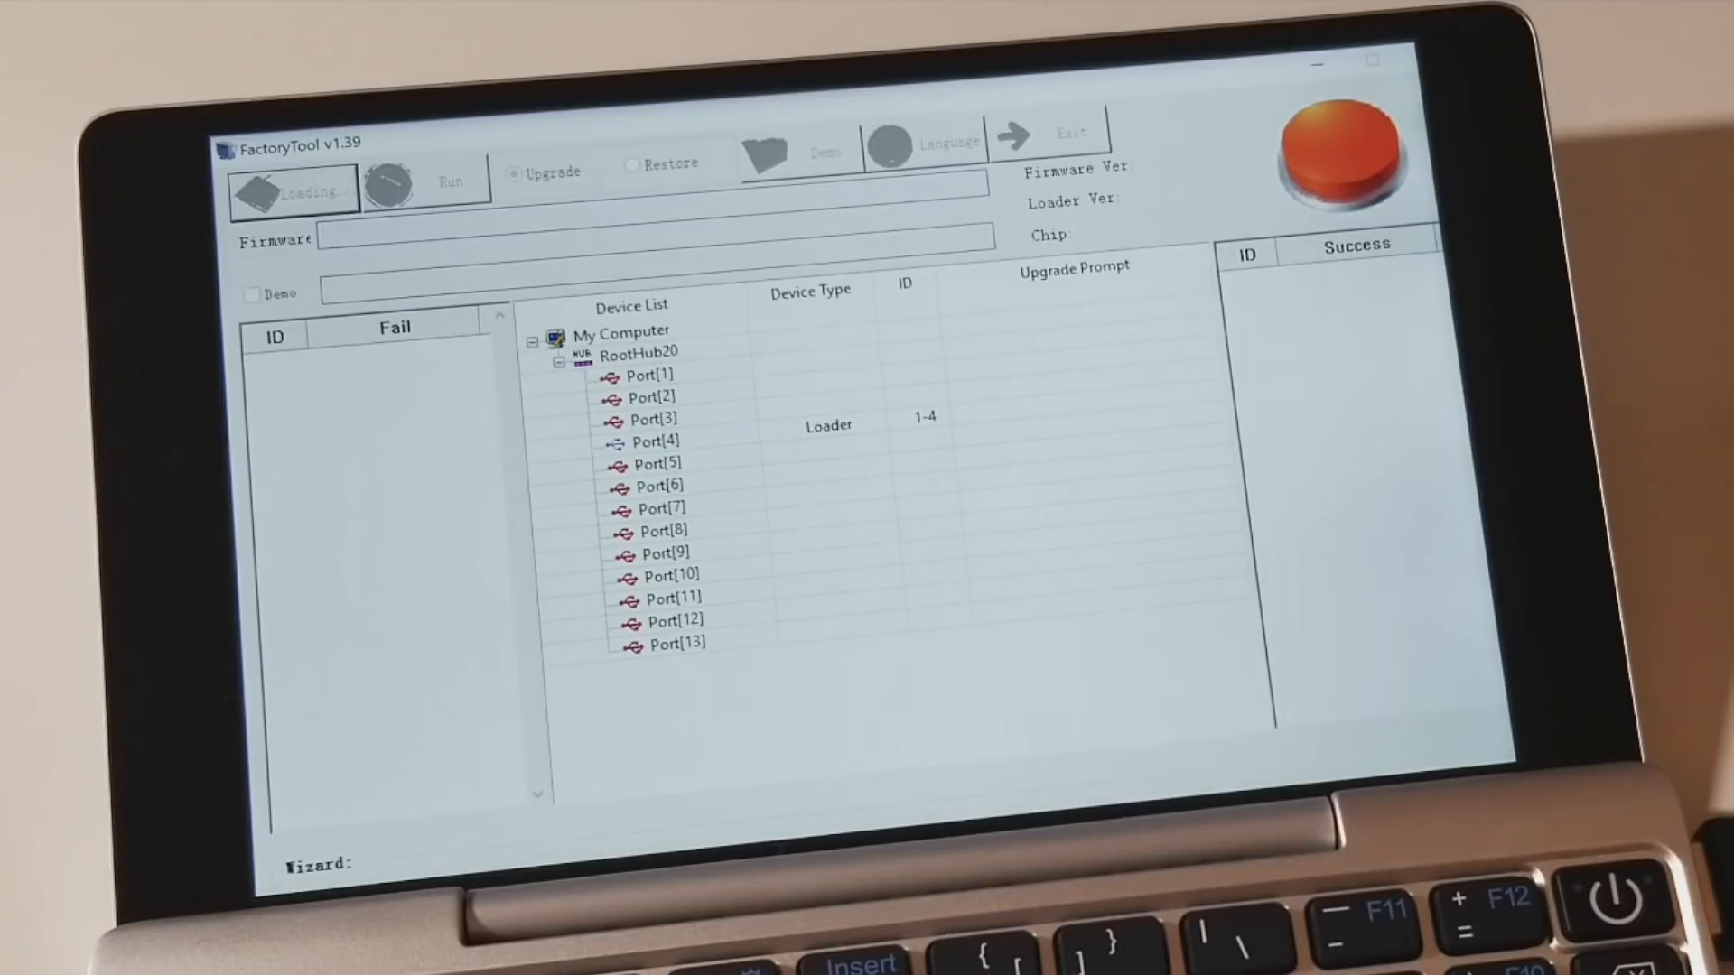
{"action": "left_click", "coordinate": [293, 188]}
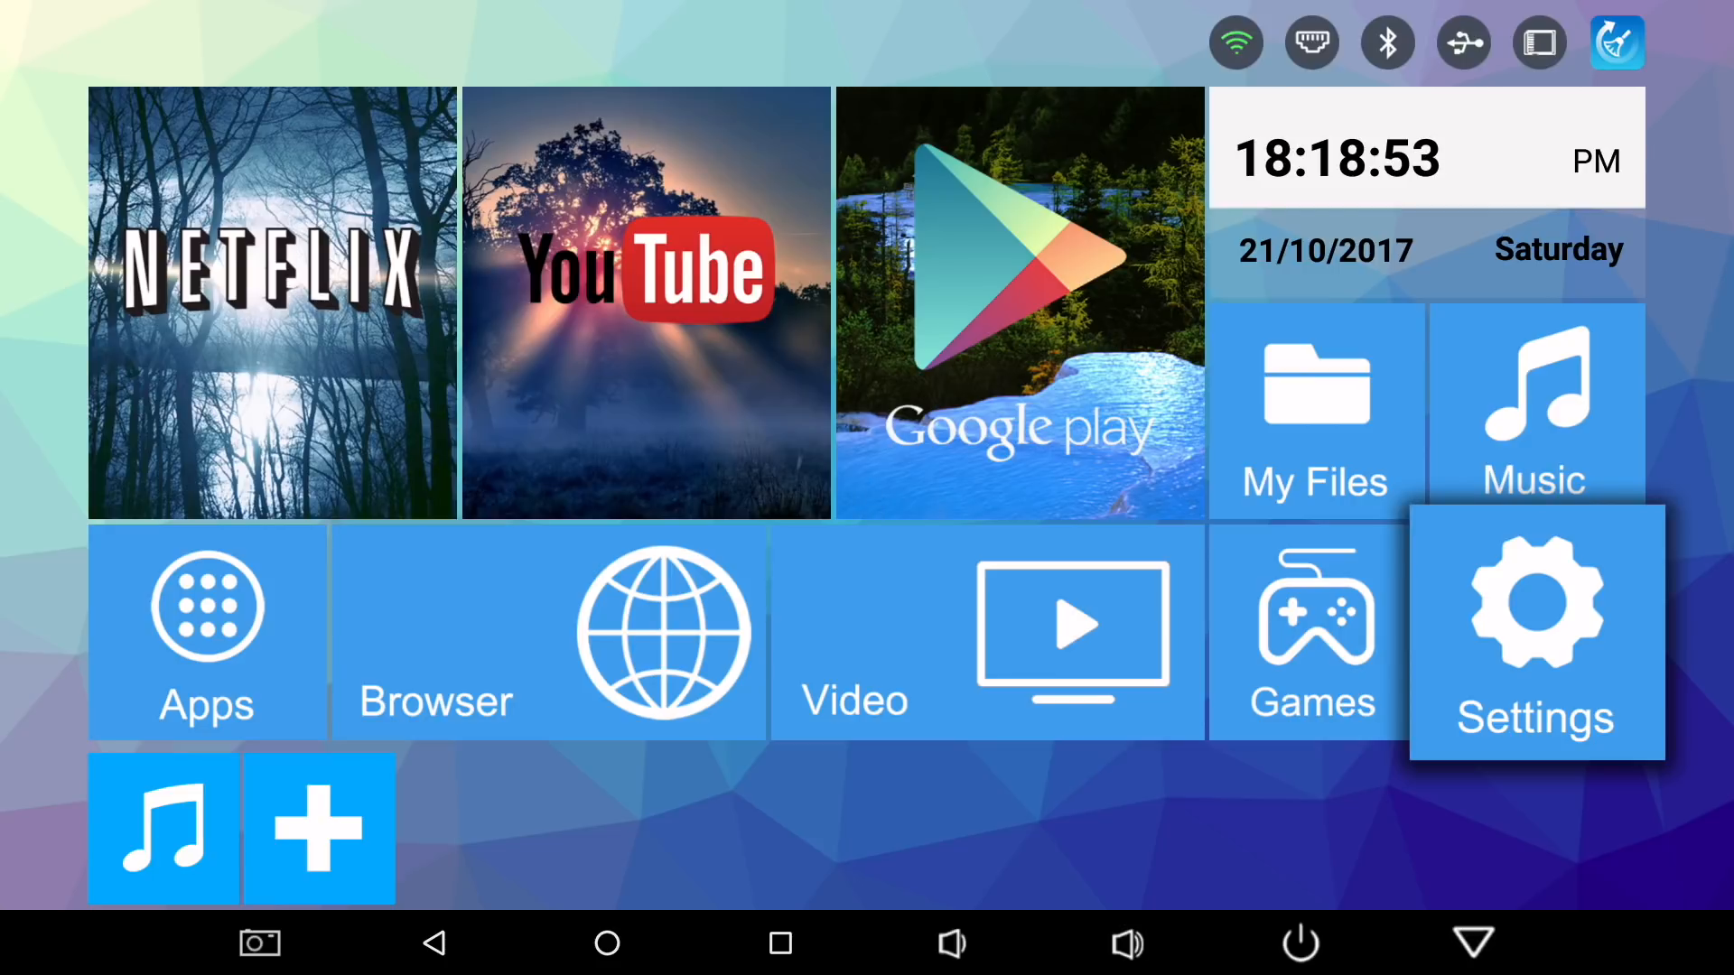
Visit Settings briefly, then launch HappyCast from the Apps grid.
{"action": "left_click", "coordinate": [1535, 630]}
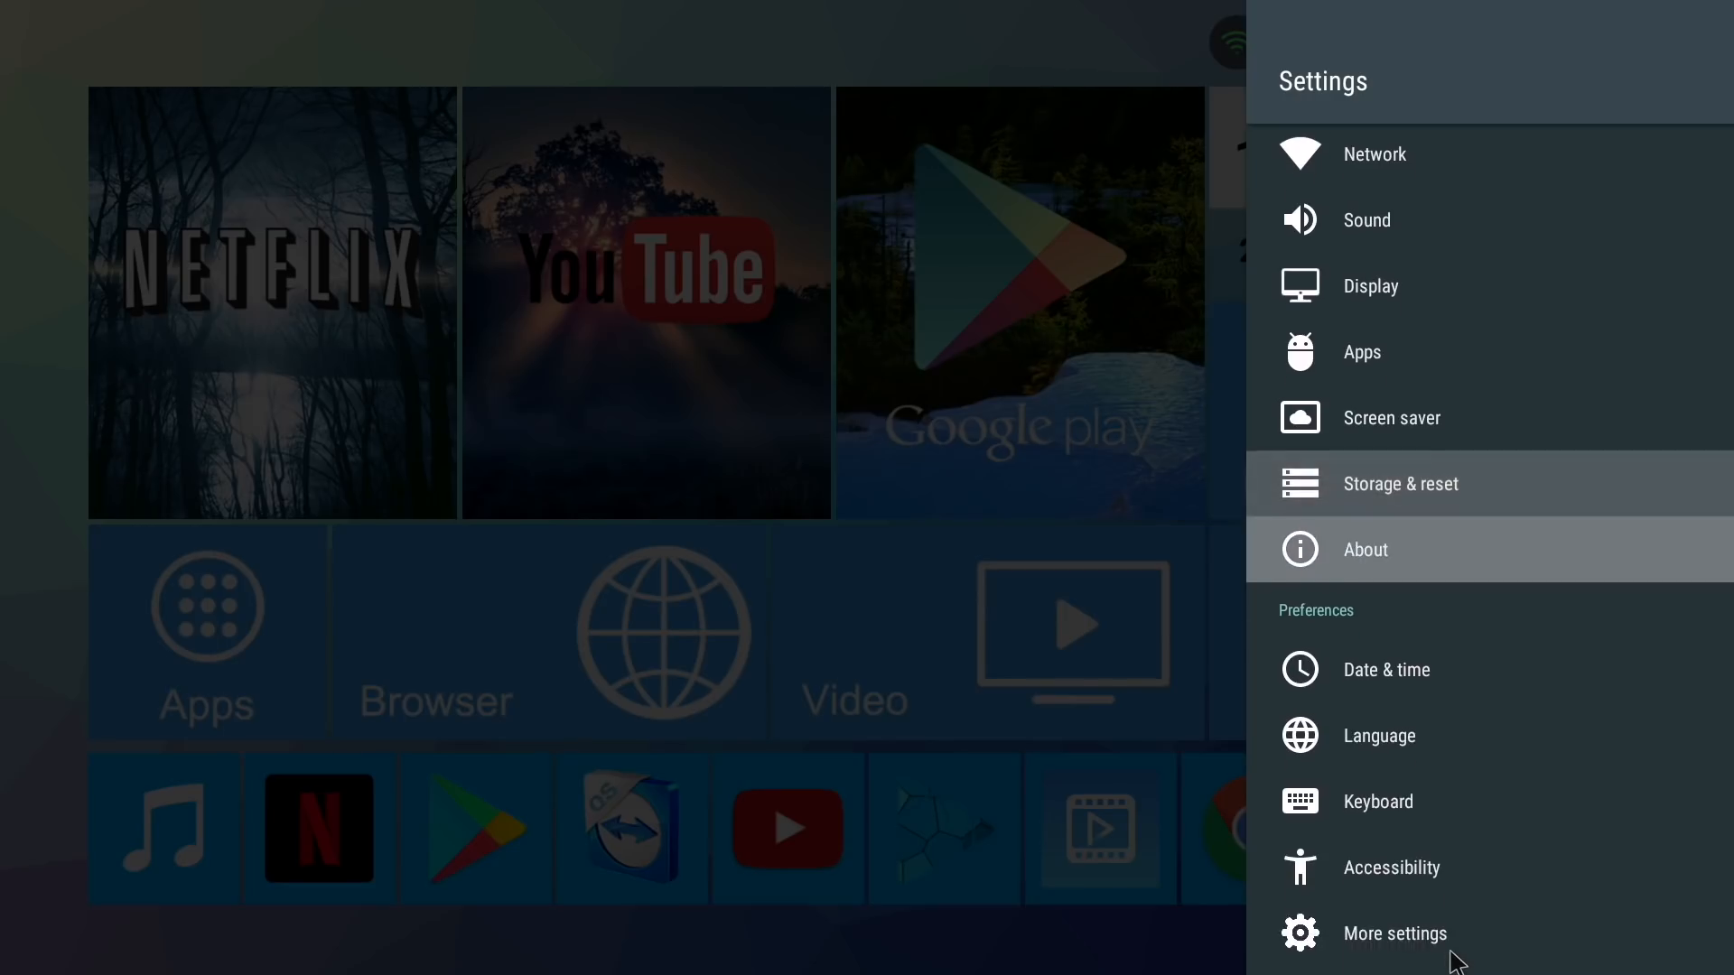
{"action": "left_click", "coordinate": [1366, 549]}
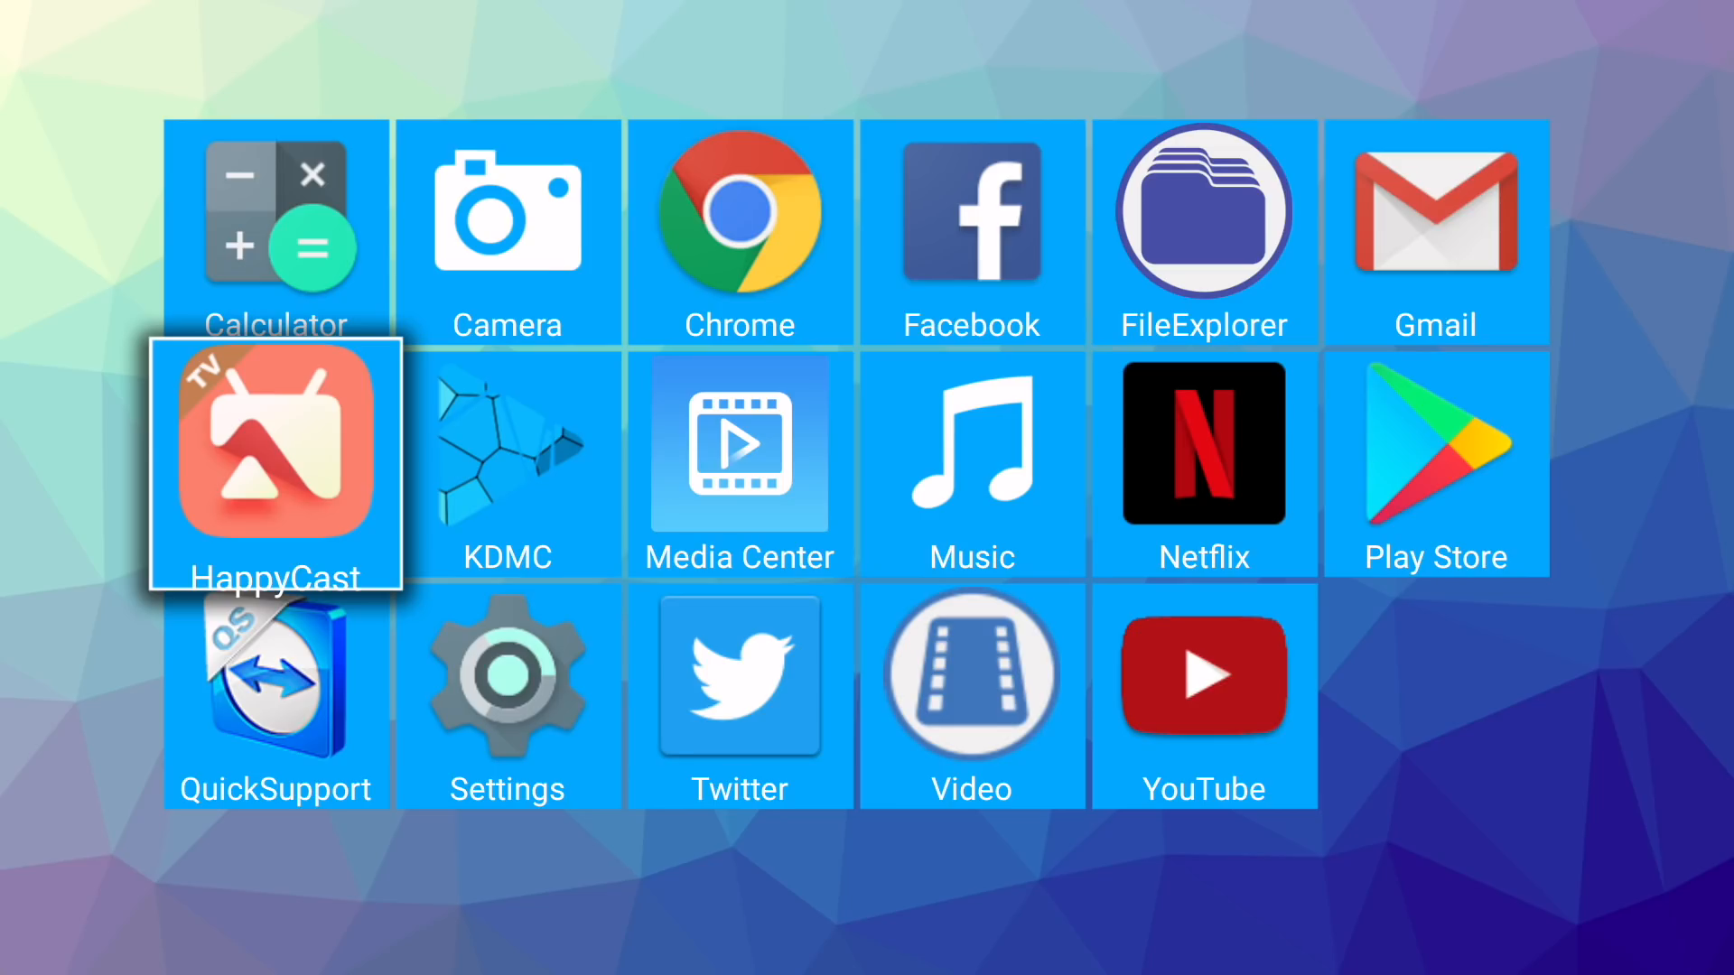
{"action": "left_click", "coordinate": [274, 463]}
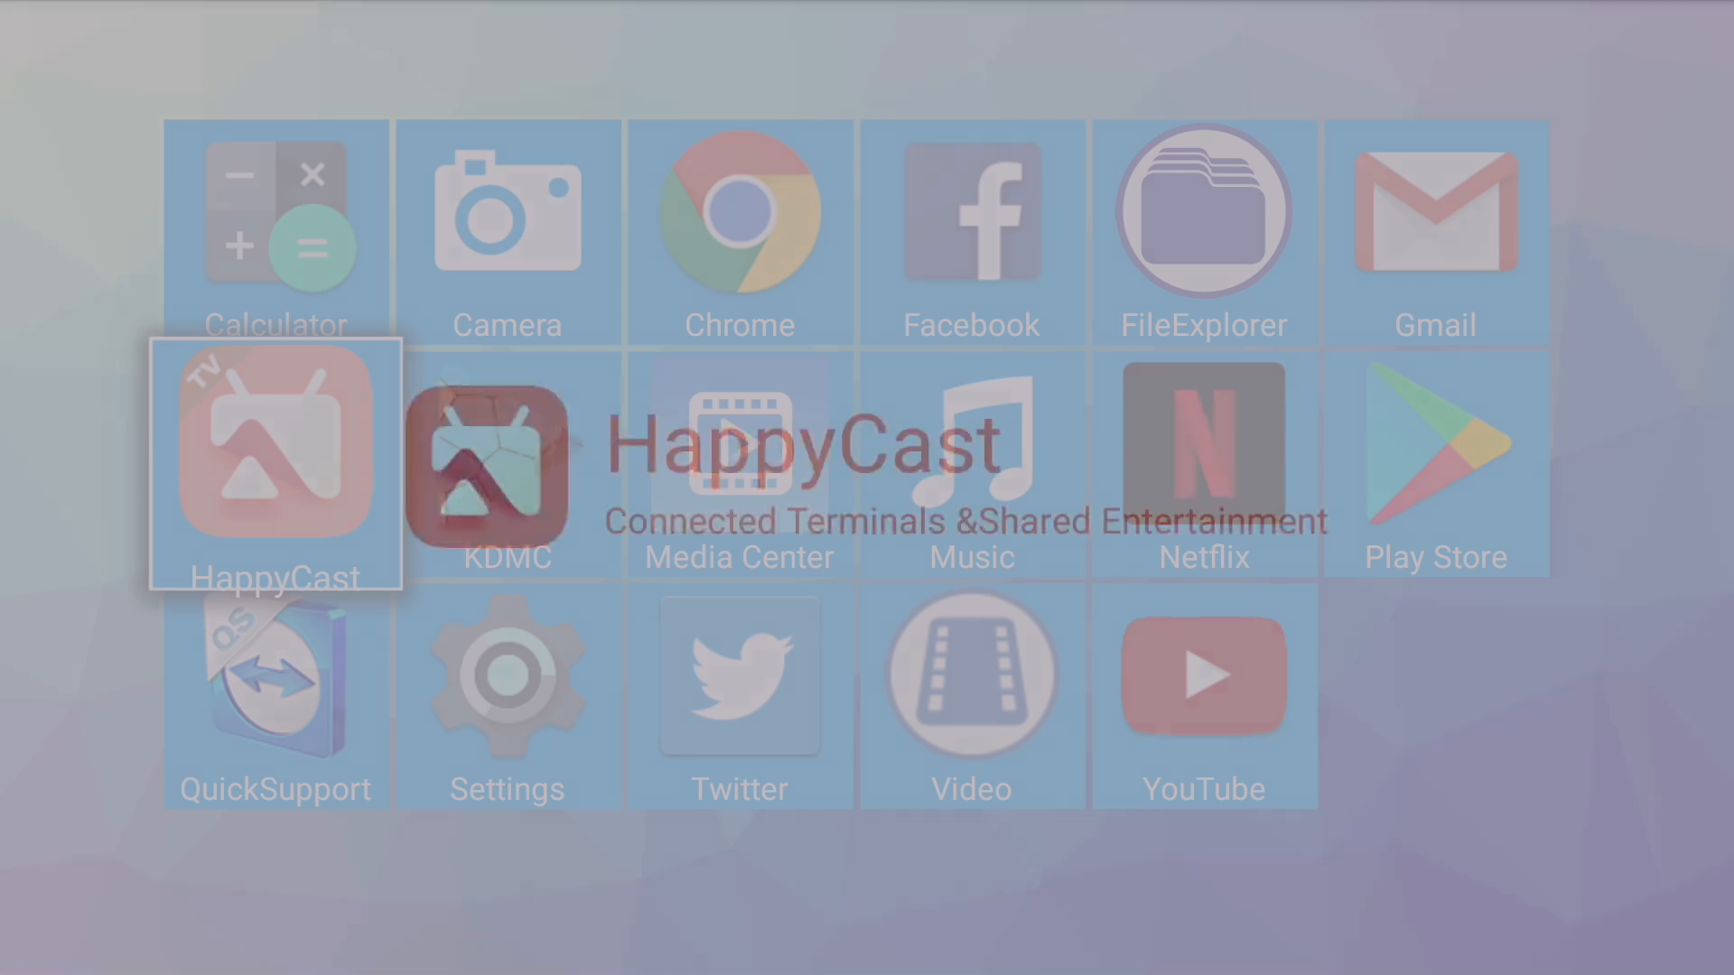
{"action": "left_click", "coordinate": [277, 463]}
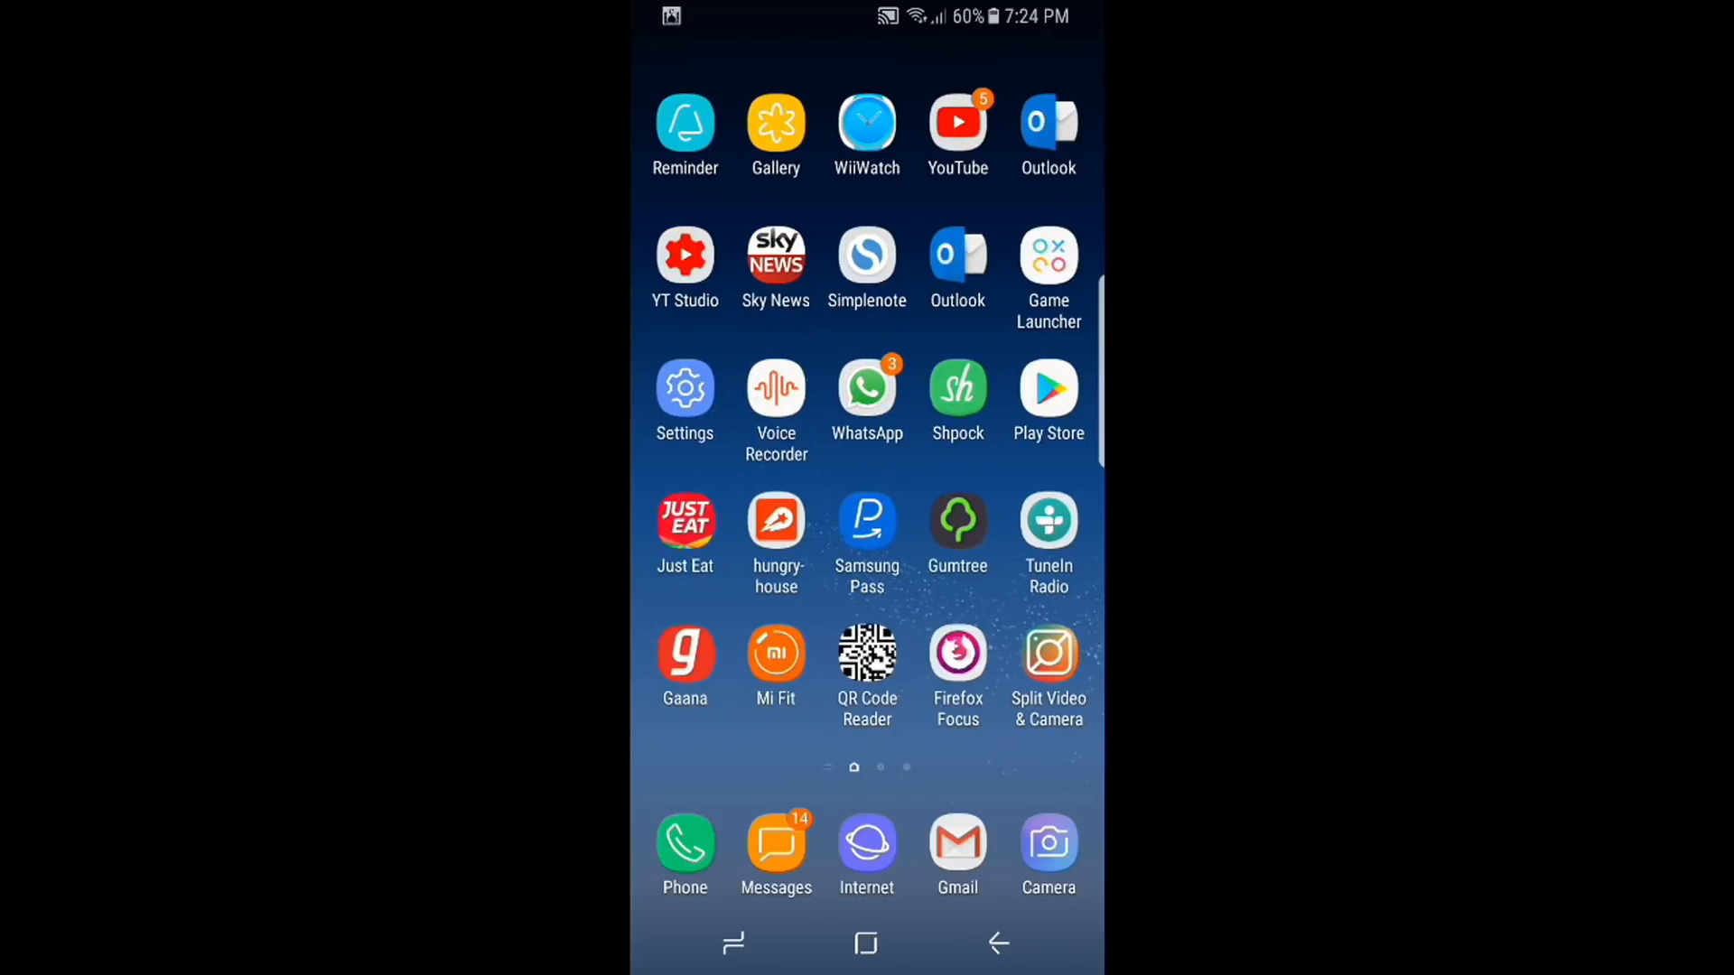
Swipe the phone's app drawer to the next page of installed apps.
{"action": "scroll", "scroll_direction": "left", "scroll_amount": 3}
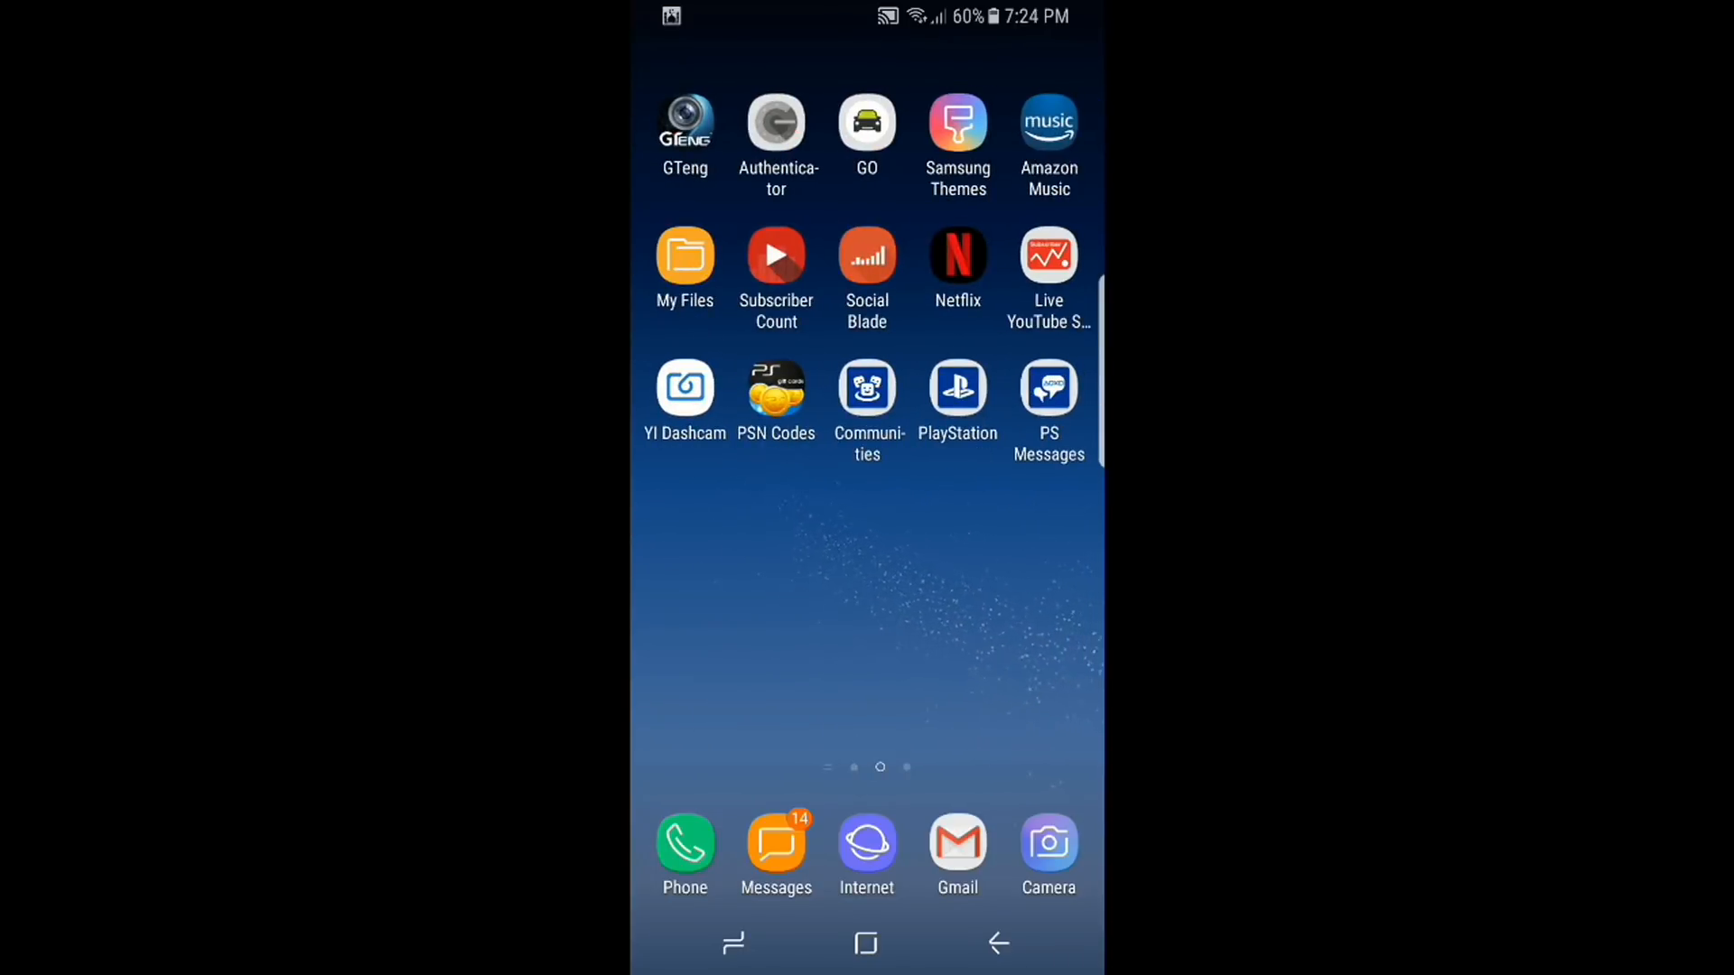